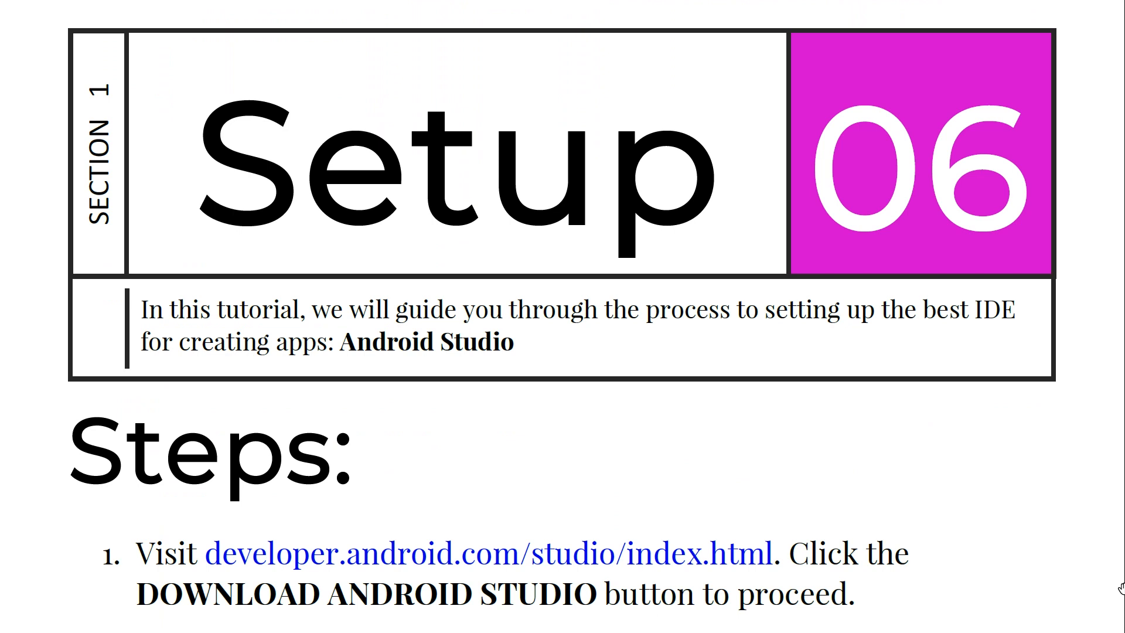
Step: Scroll the Setup 06 slide from its title through steps 1–3 to the installer screenshots
{"action": "scroll", "scroll_direction": "down", "scroll_amount": 3}
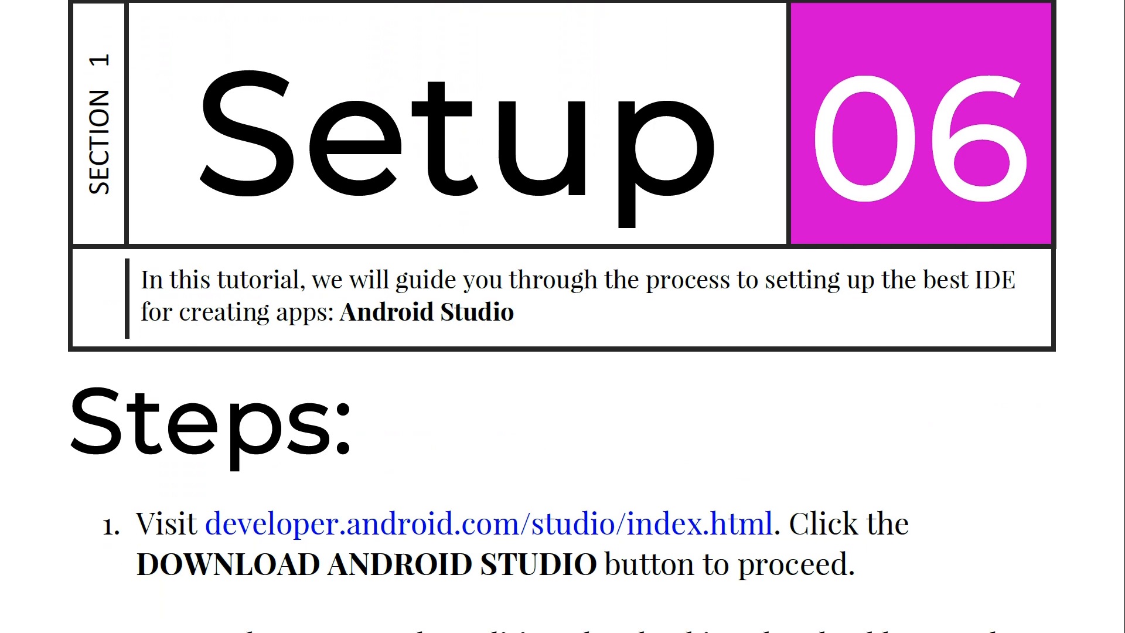
{"action": "scroll", "scroll_direction": "down", "scroll_amount": 3}
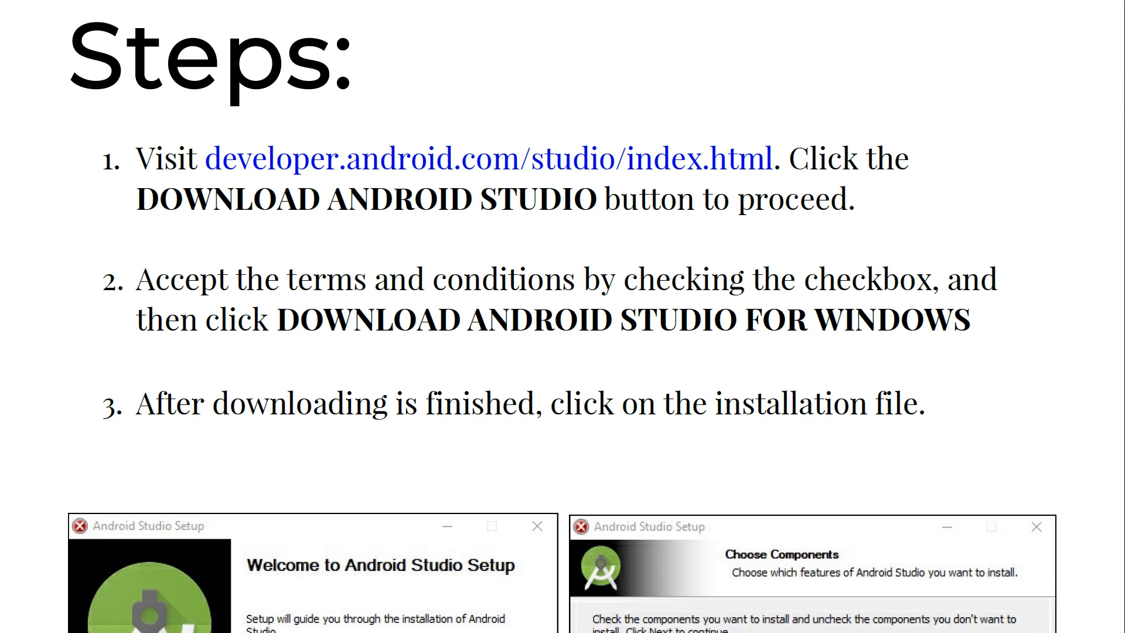
{"action": "scroll", "scroll_direction": "down", "scroll_amount": 3}
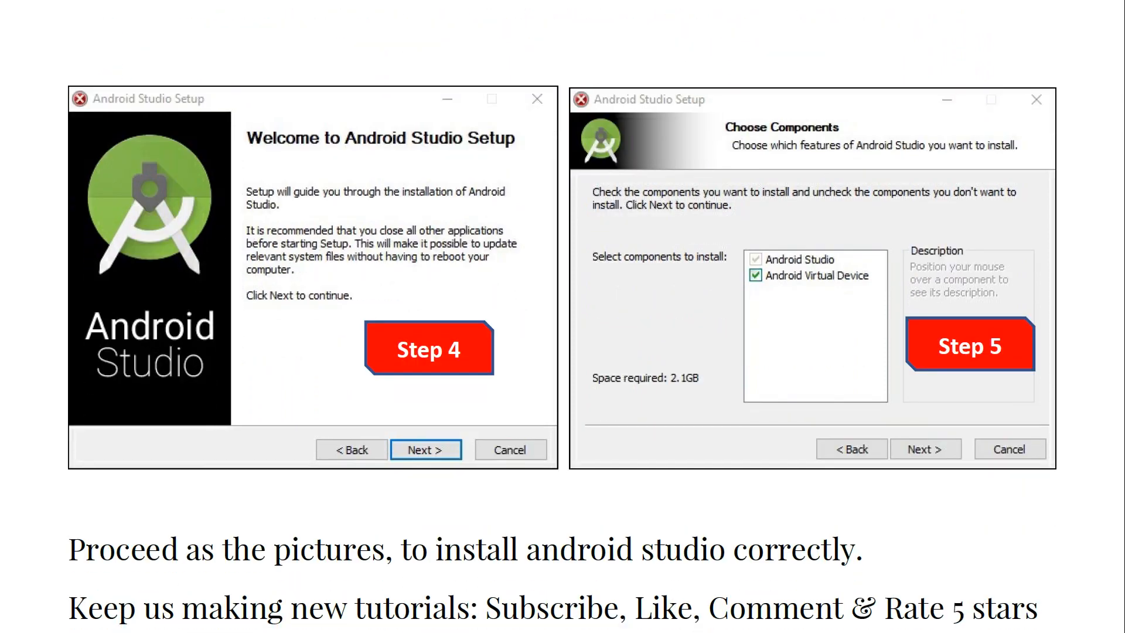
{"action": "scroll", "scroll_direction": "down", "scroll_amount": 3}
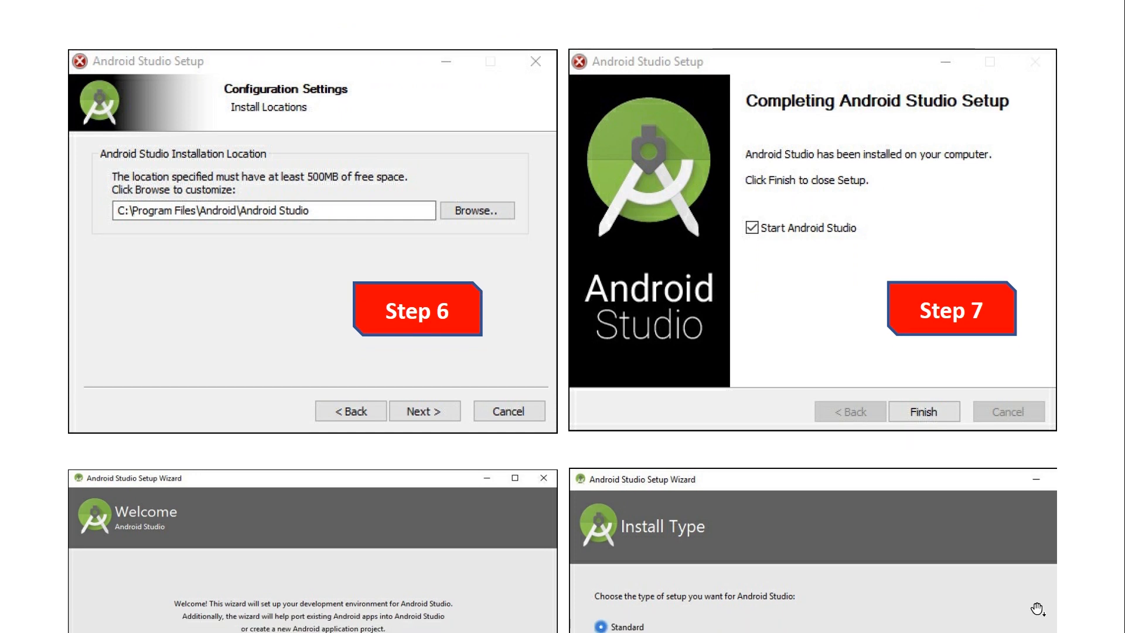
{"action": "mouse_move", "coordinate": [337, 250]}
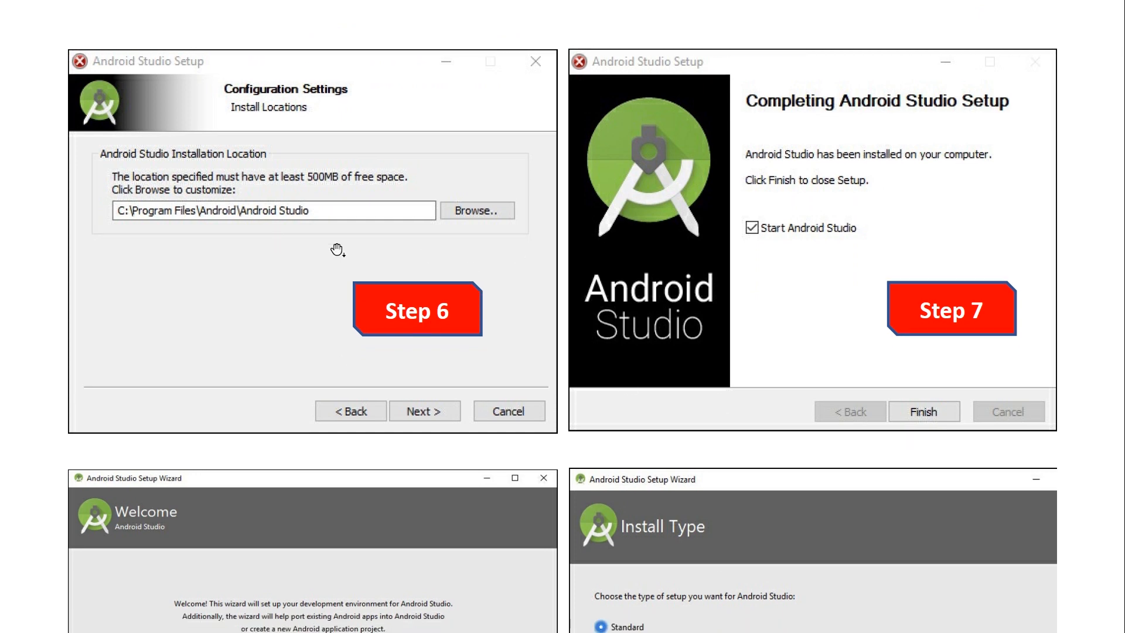
{"action": "mouse_move", "coordinate": [429, 222]}
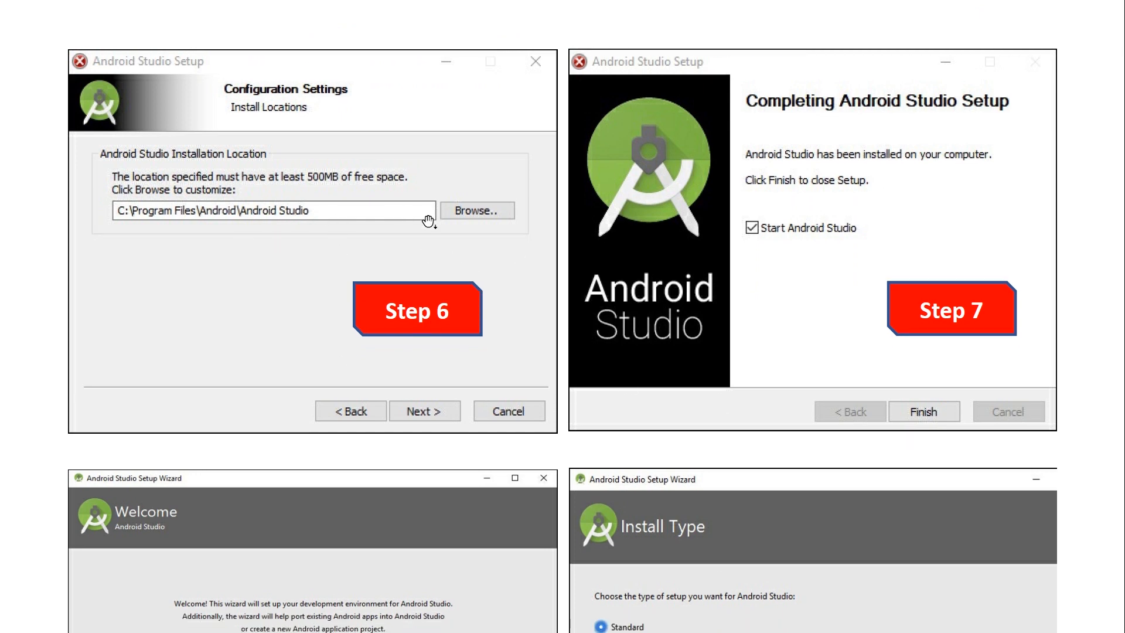
{"action": "mouse_move", "coordinate": [897, 330]}
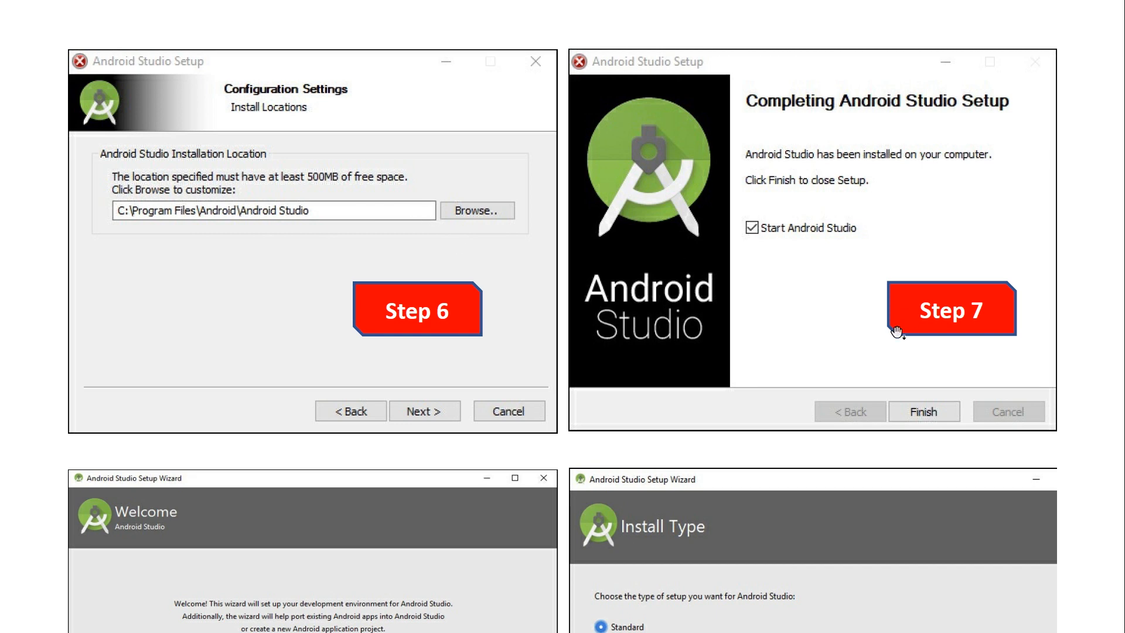
{"action": "mouse_move", "coordinate": [1123, 385]}
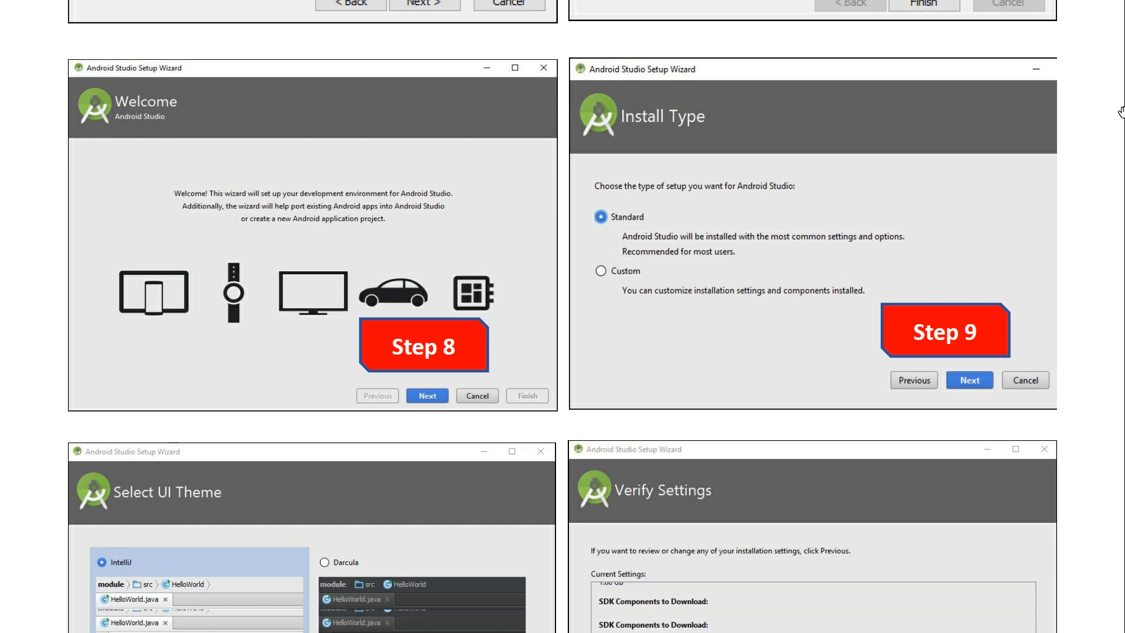
Step: Scroll through wizard steps 8–11 to the note on the C:/AndroidProjects folder
{"action": "scroll", "scroll_direction": "up", "scroll_amount": 3}
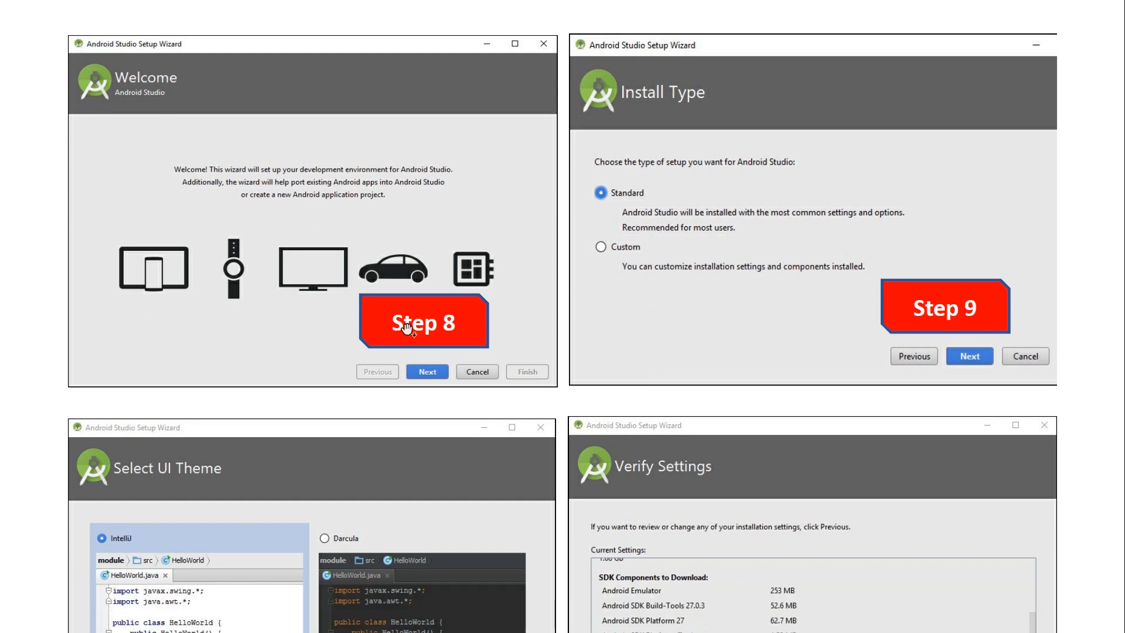
{"action": "mouse_move", "coordinate": [982, 247]}
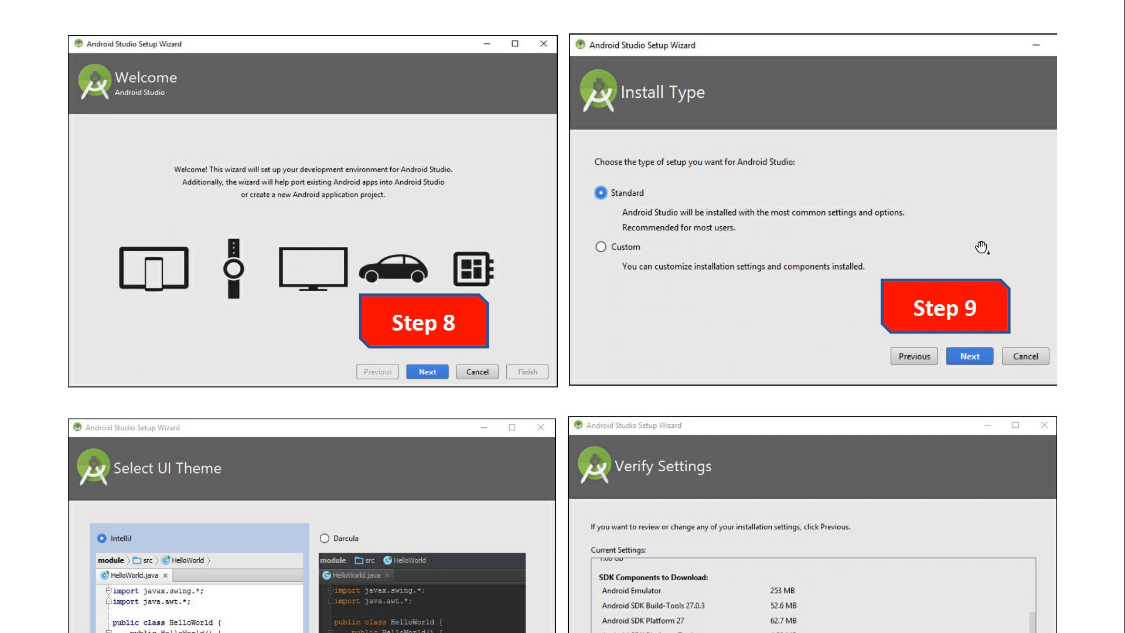
{"action": "scroll", "scroll_direction": "down", "scroll_amount": 3}
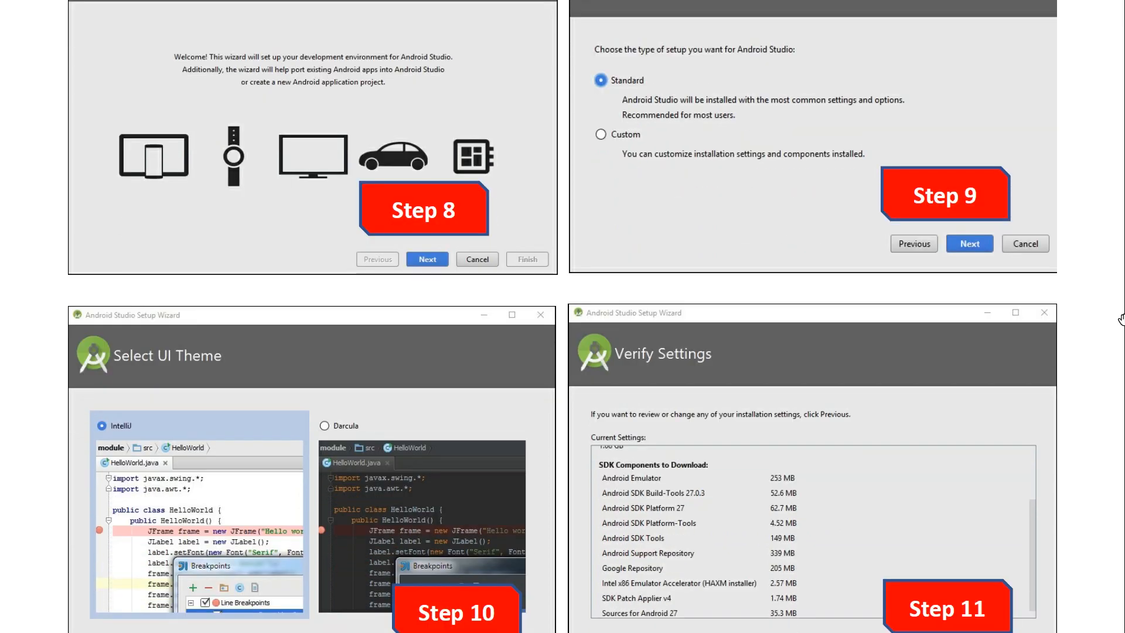
{"action": "scroll", "scroll_direction": "down", "scroll_amount": 3}
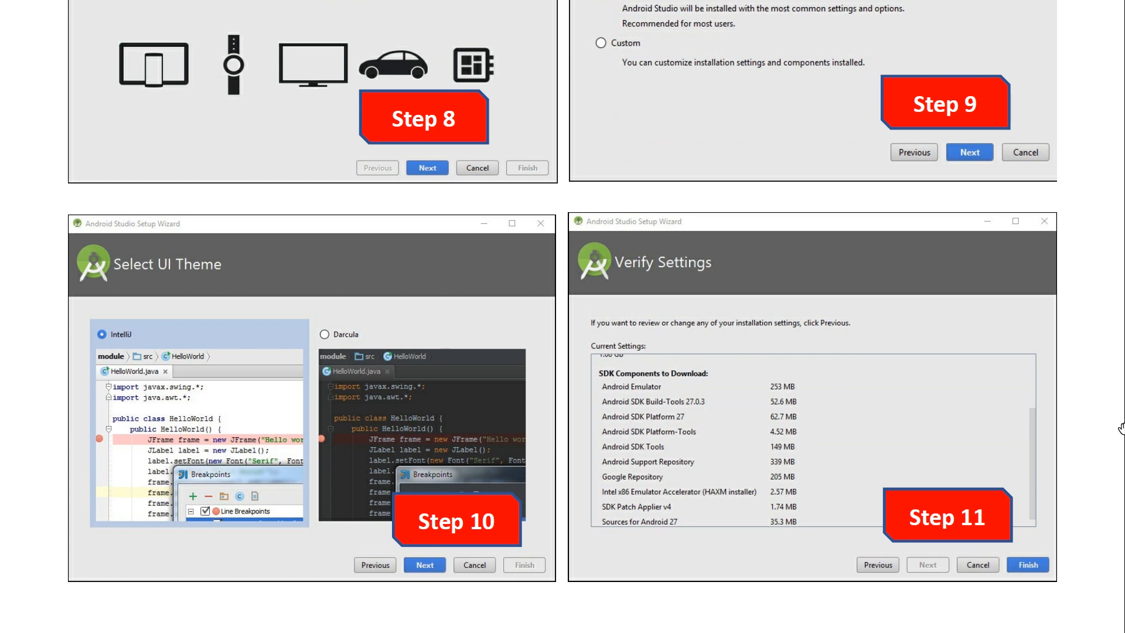
{"action": "mouse_move", "coordinate": [376, 494]}
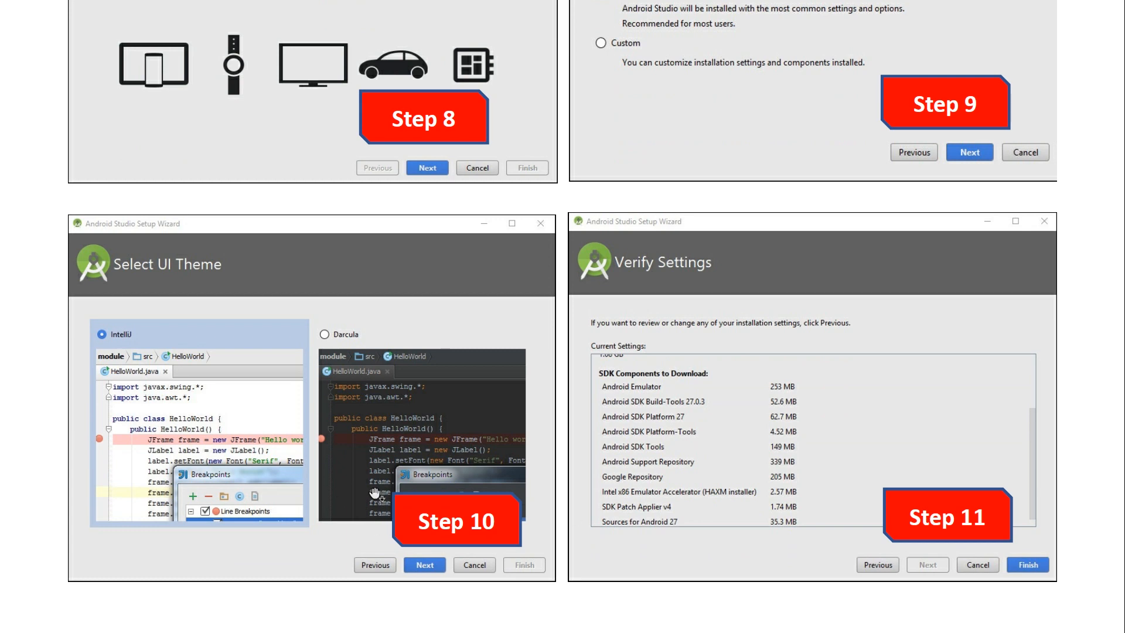
{"action": "scroll", "scroll_direction": "down", "scroll_amount": 3}
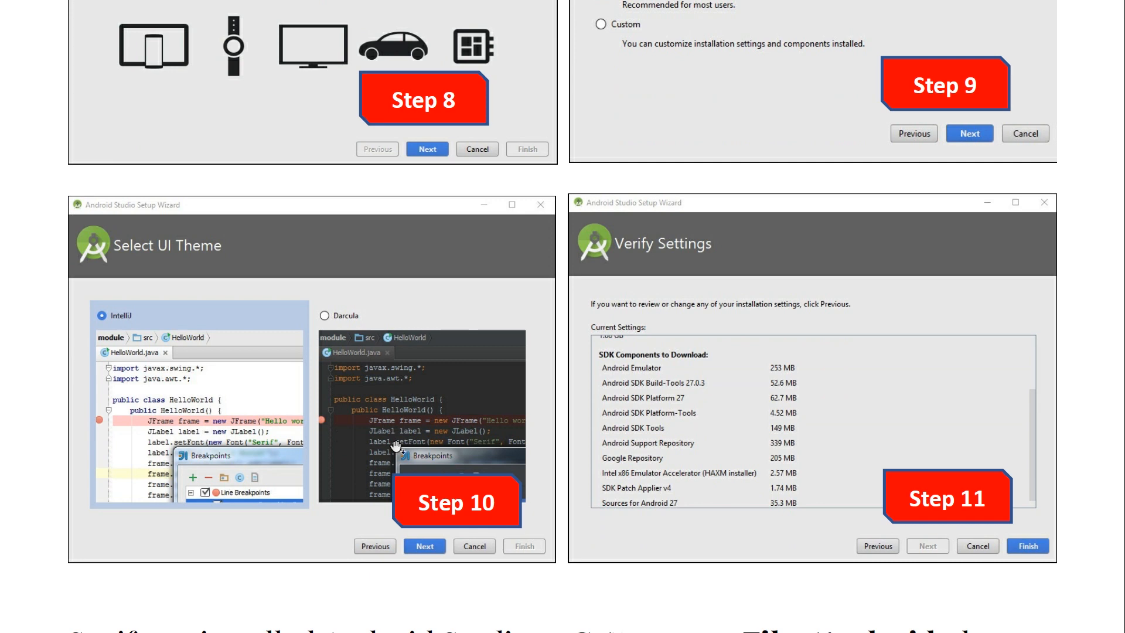
{"action": "mouse_move", "coordinate": [466, 408]}
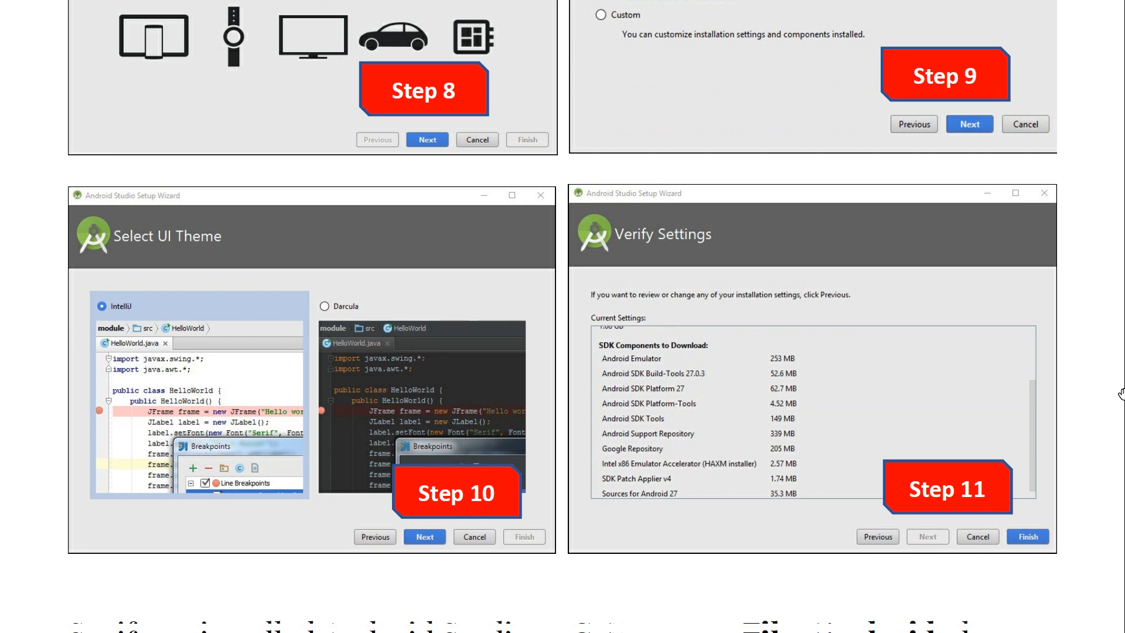
{"action": "scroll", "scroll_direction": "down", "scroll_amount": 3}
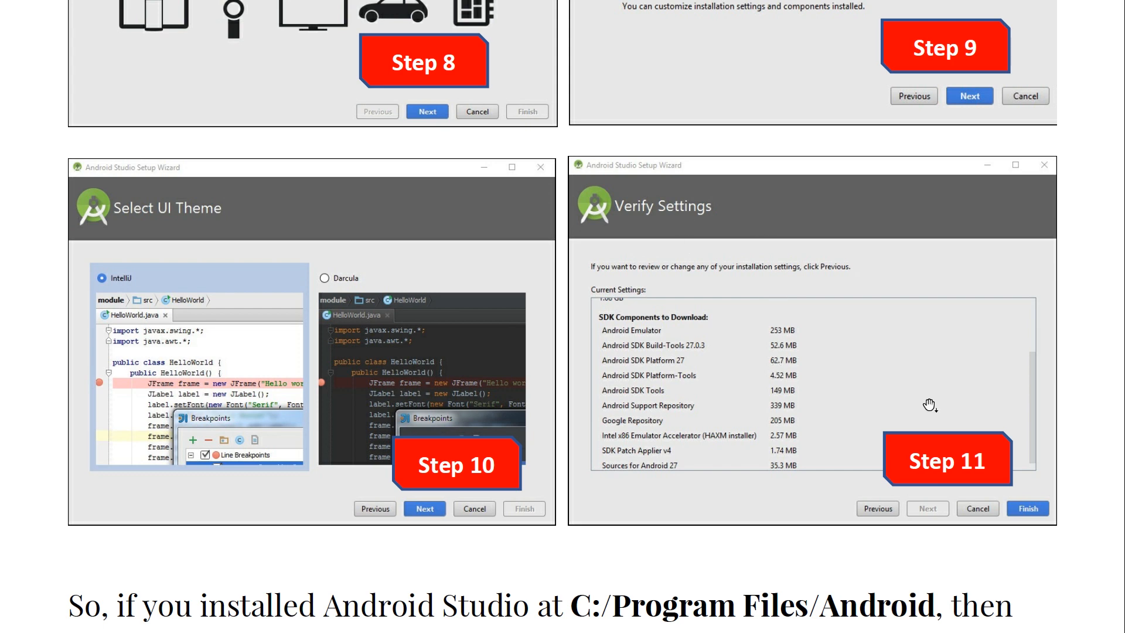
{"action": "scroll", "scroll_direction": "down", "scroll_amount": 3}
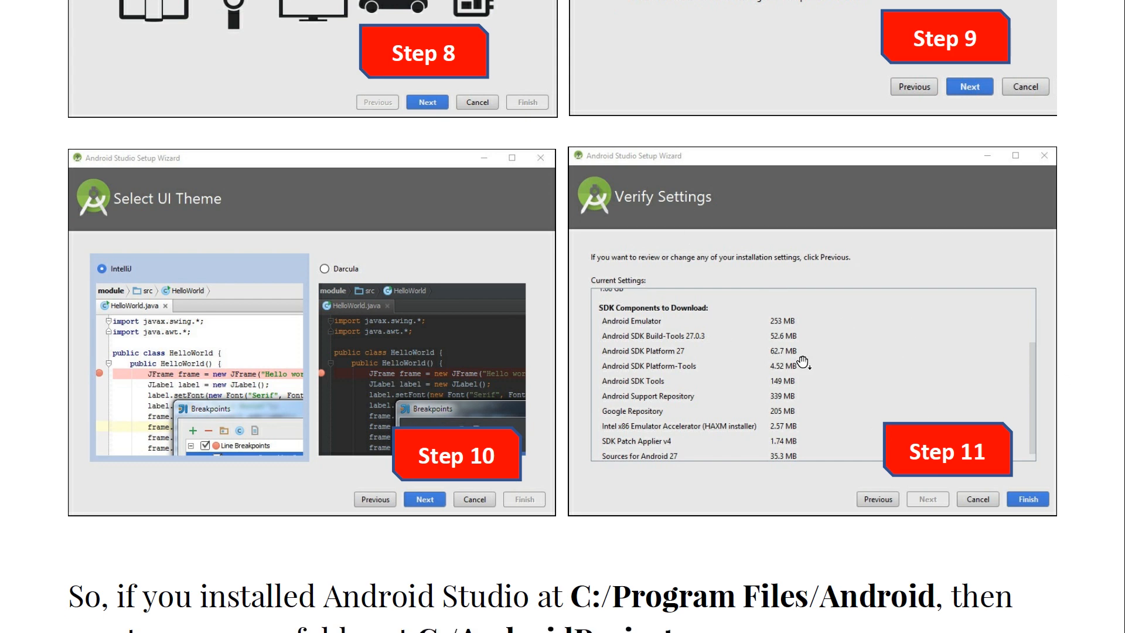
{"action": "scroll", "scroll_direction": "down", "scroll_amount": 3}
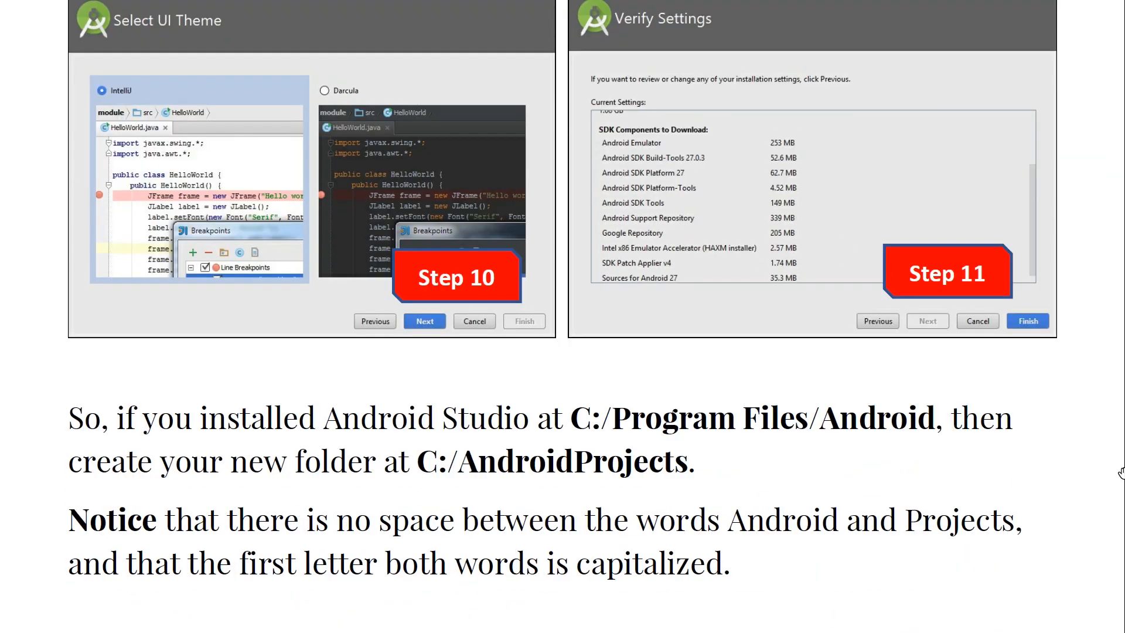
{"action": "scroll", "scroll_direction": "down", "scroll_amount": 3}
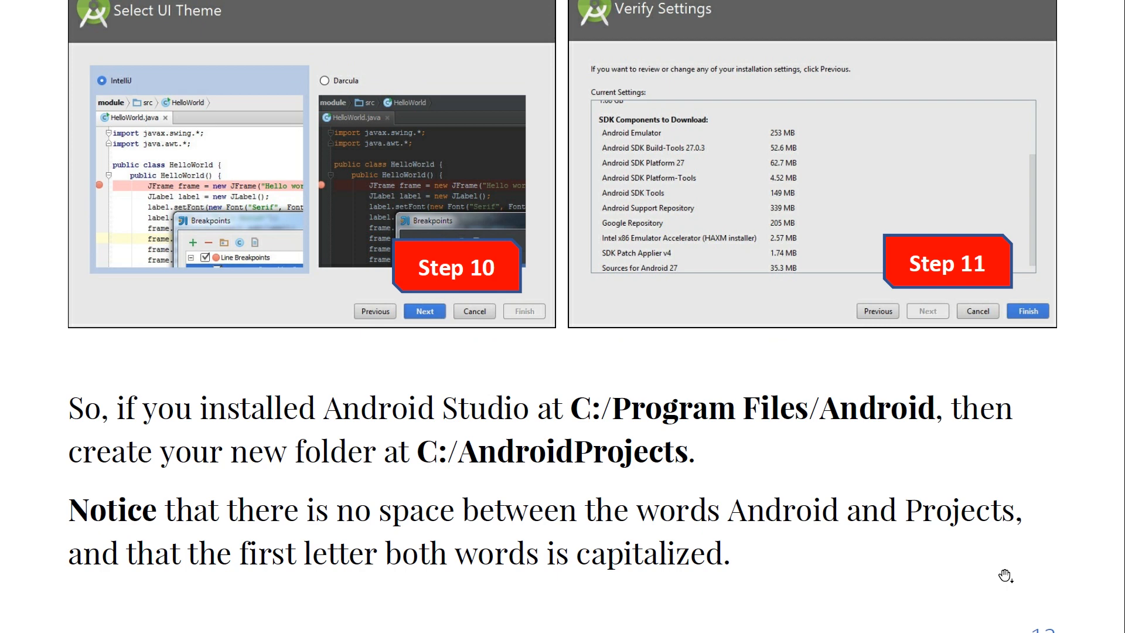
{"action": "mouse_move", "coordinate": [1121, 372]}
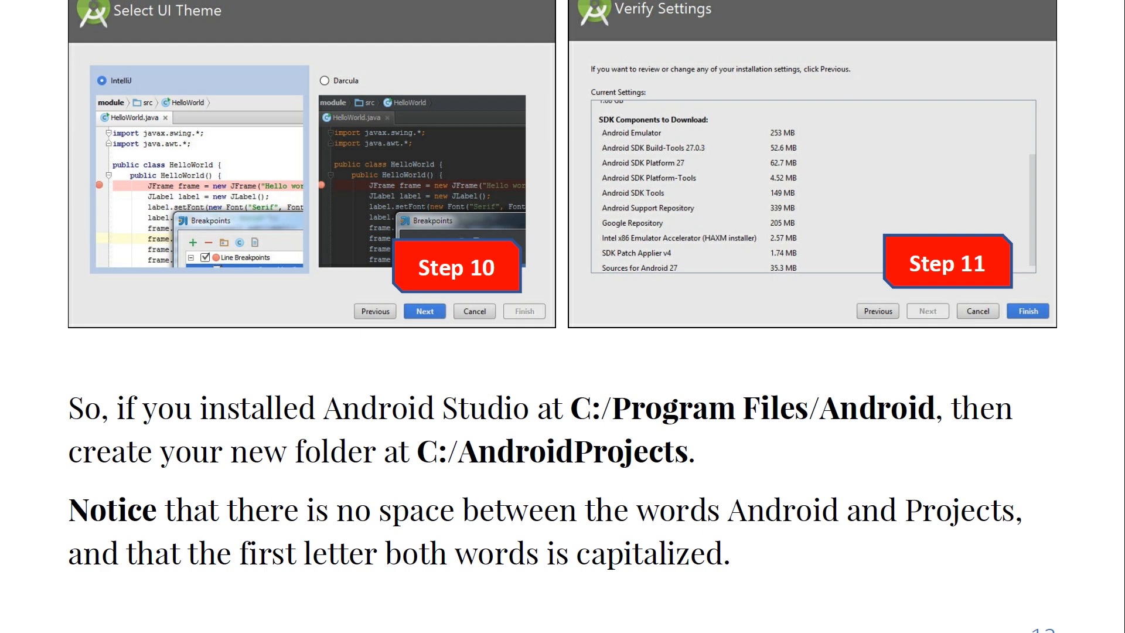
{"action": "mouse_move", "coordinate": [485, 474]}
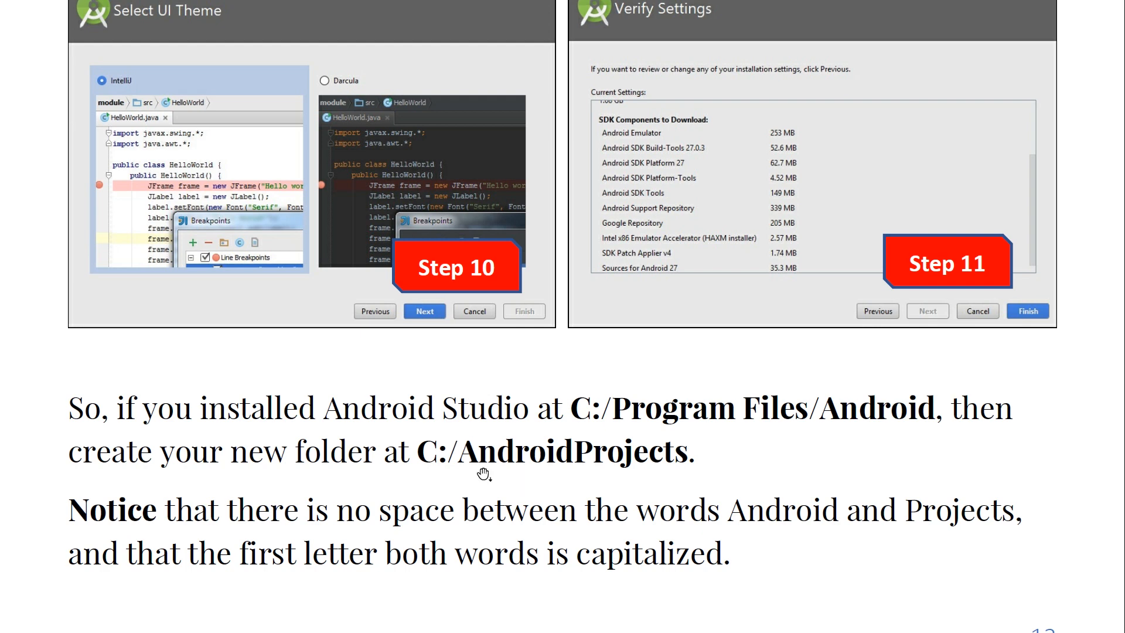
{"action": "mouse_move", "coordinate": [542, 459]}
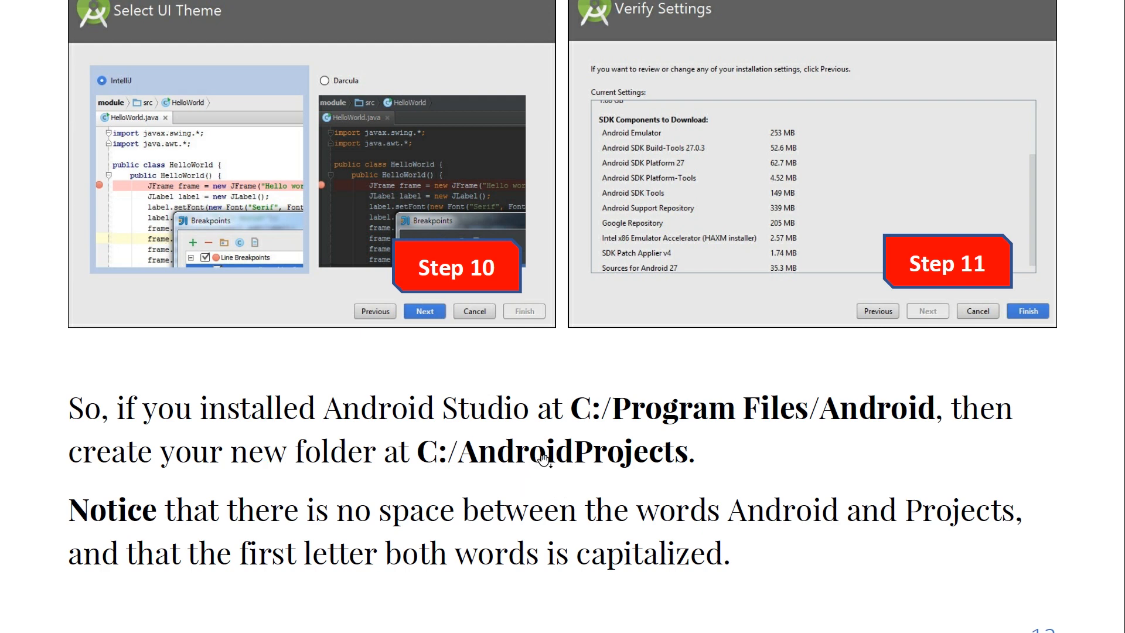
{"action": "mouse_move", "coordinate": [567, 473]}
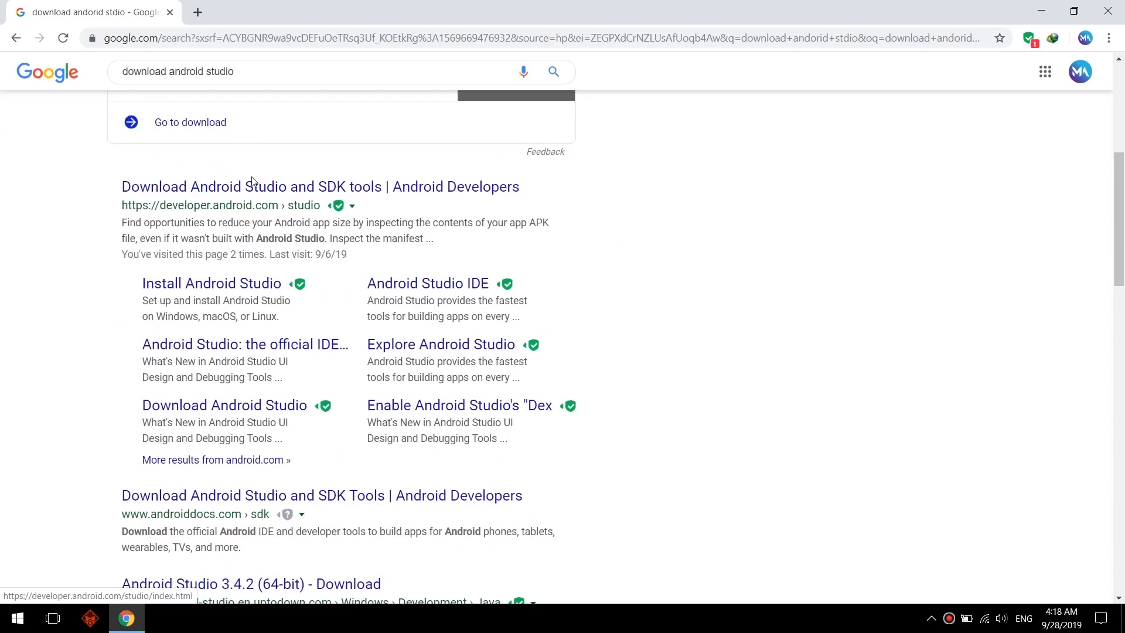
Step: Accept the terms on developer.android.com and start the Android Studio Windows installer download
{"action": "left_click", "coordinate": [190, 122]}
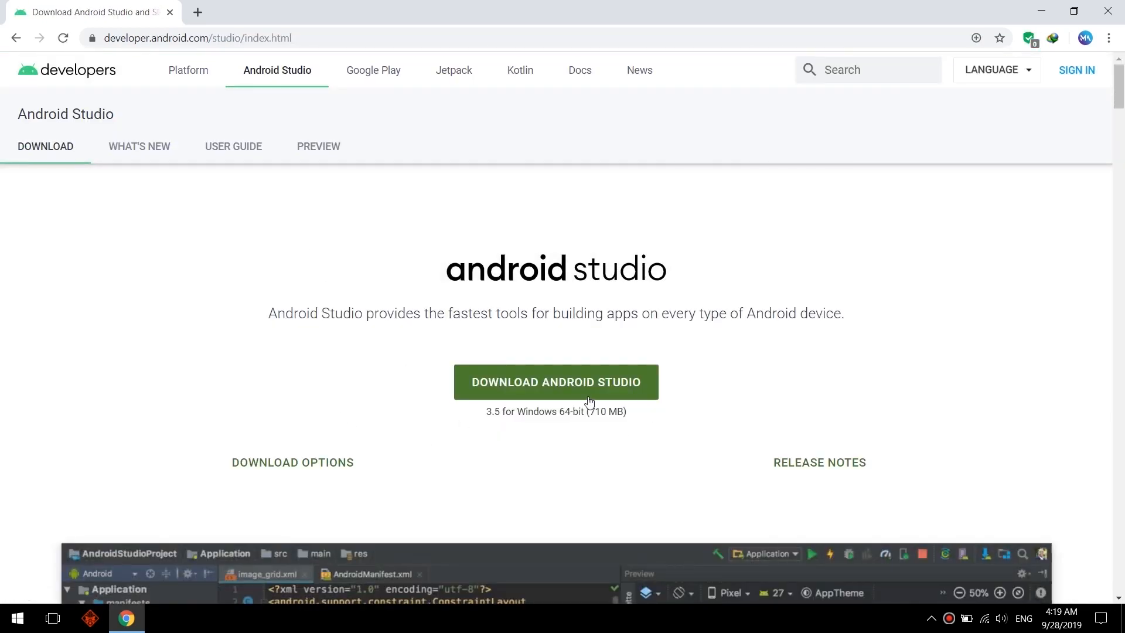
{"action": "left_click", "coordinate": [556, 381]}
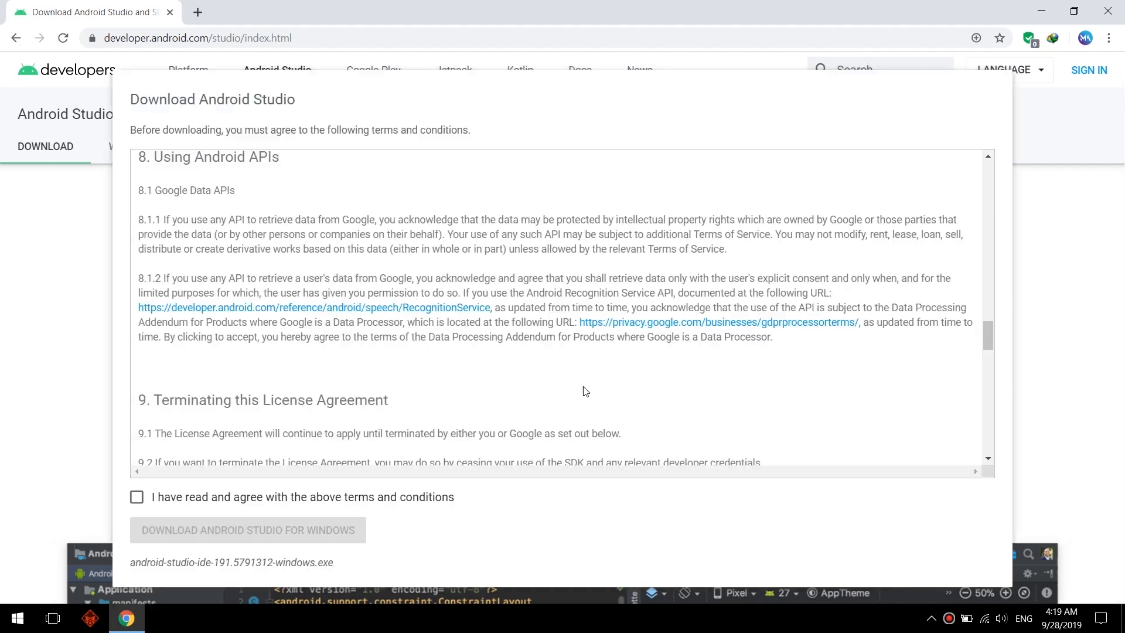
{"action": "left_click", "coordinate": [136, 497]}
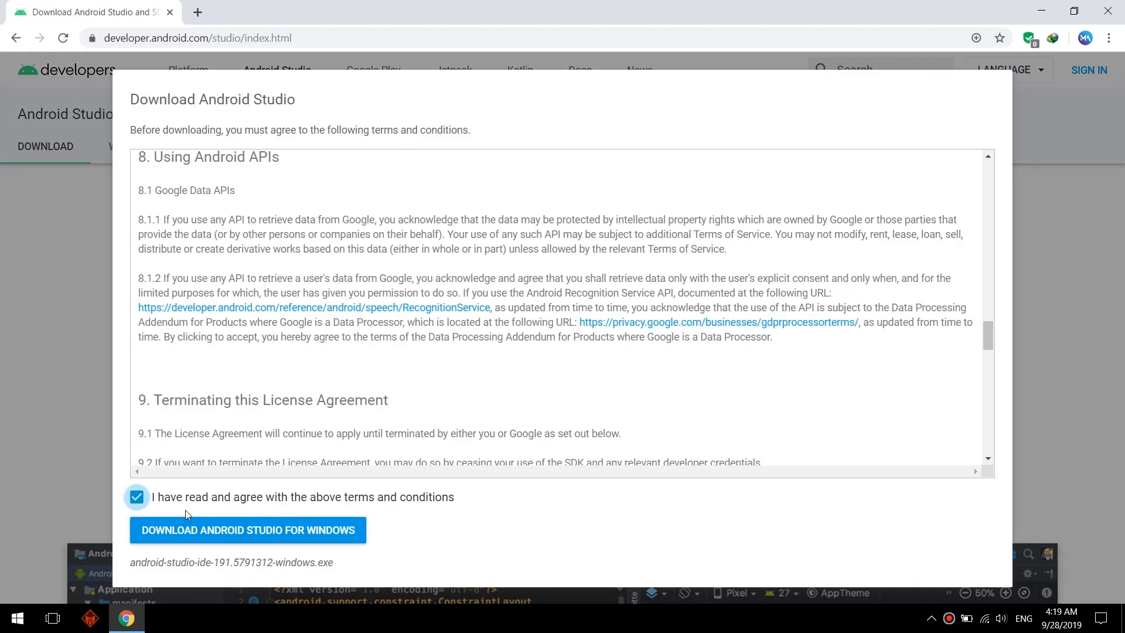
{"action": "left_click", "coordinate": [248, 529]}
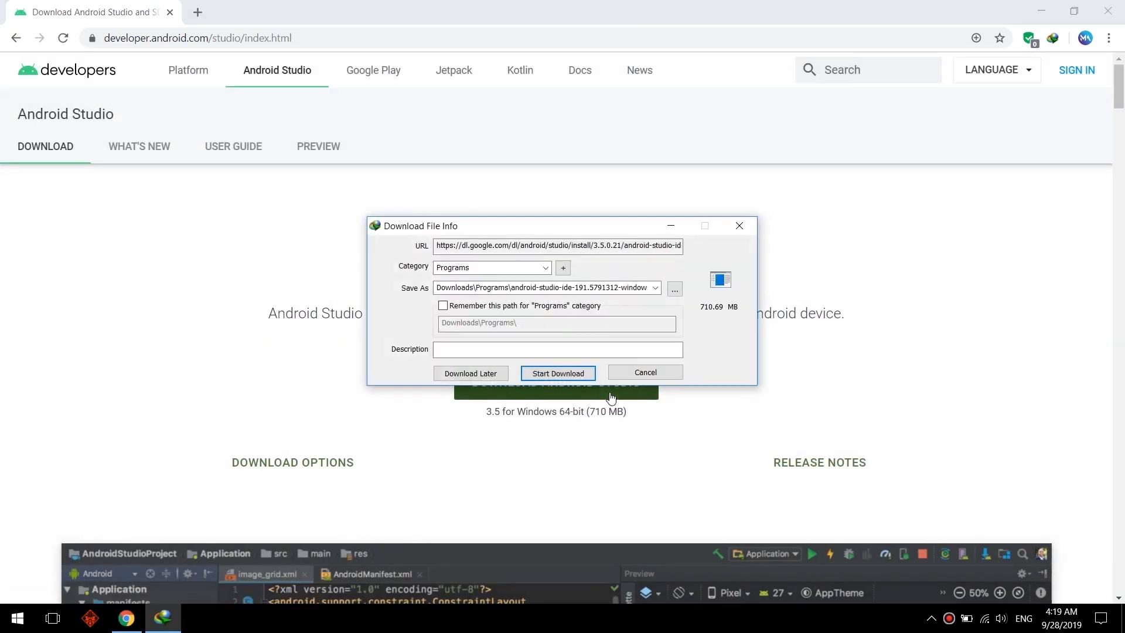
{"action": "left_click", "coordinate": [558, 373]}
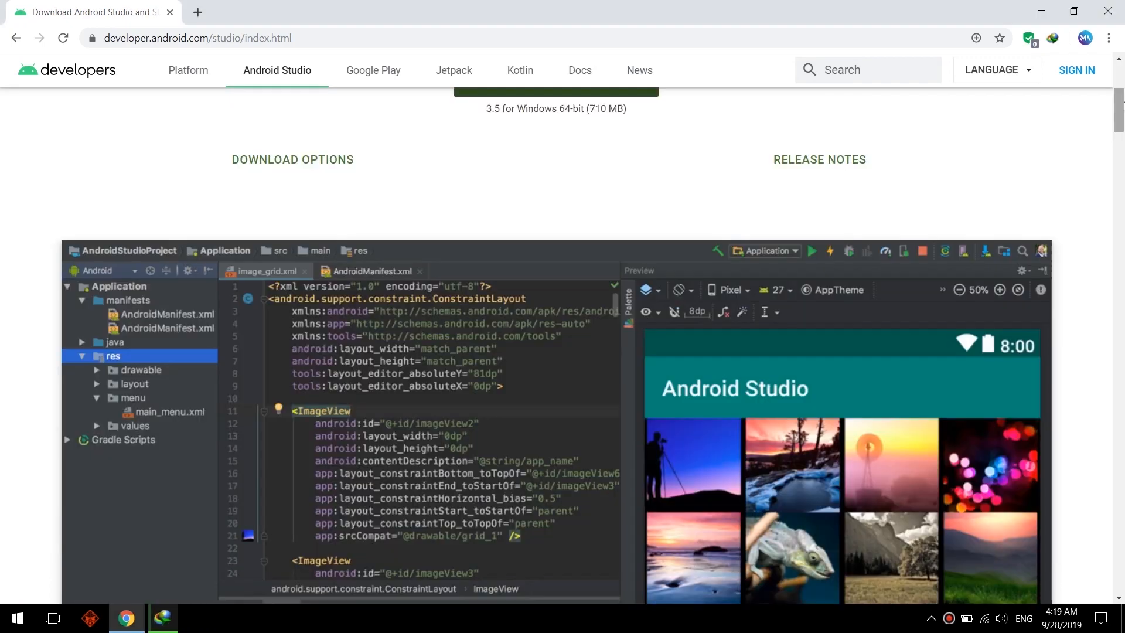
{"action": "scroll", "scroll_direction": "down", "scroll_amount": 3}
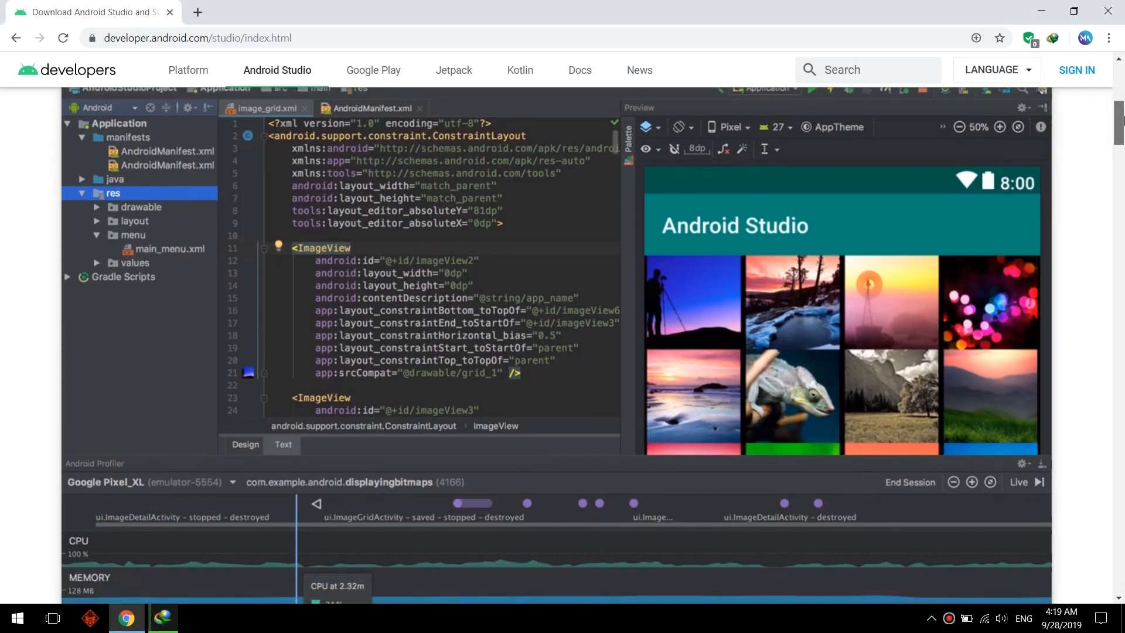
{"action": "scroll", "scroll_direction": "down", "scroll_amount": 3}
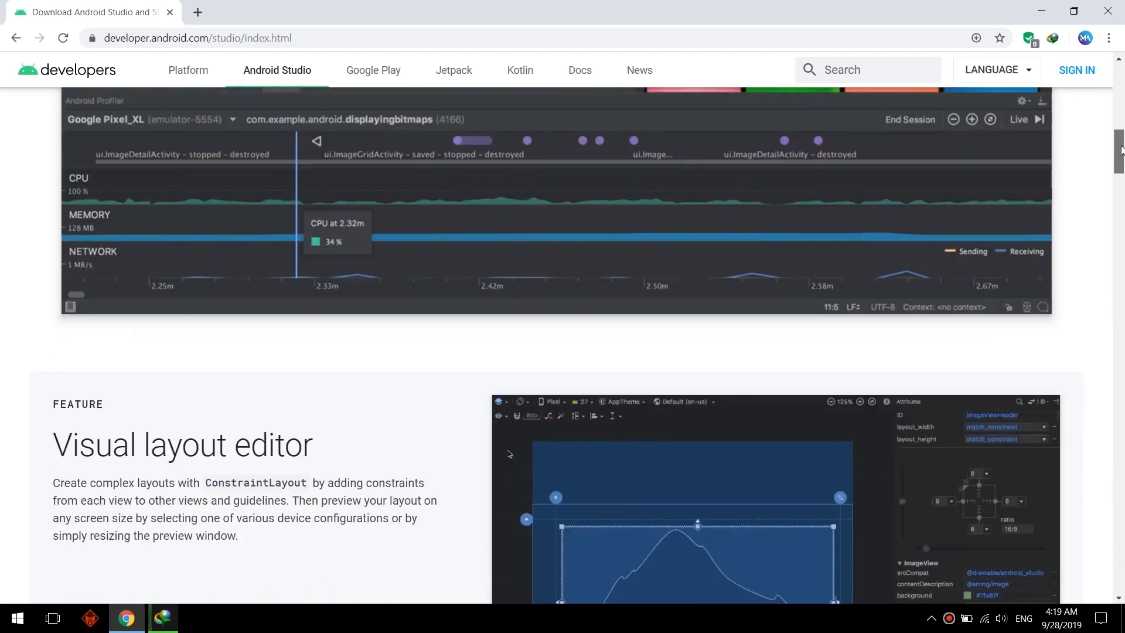
{"action": "scroll", "scroll_direction": "down", "scroll_amount": 3}
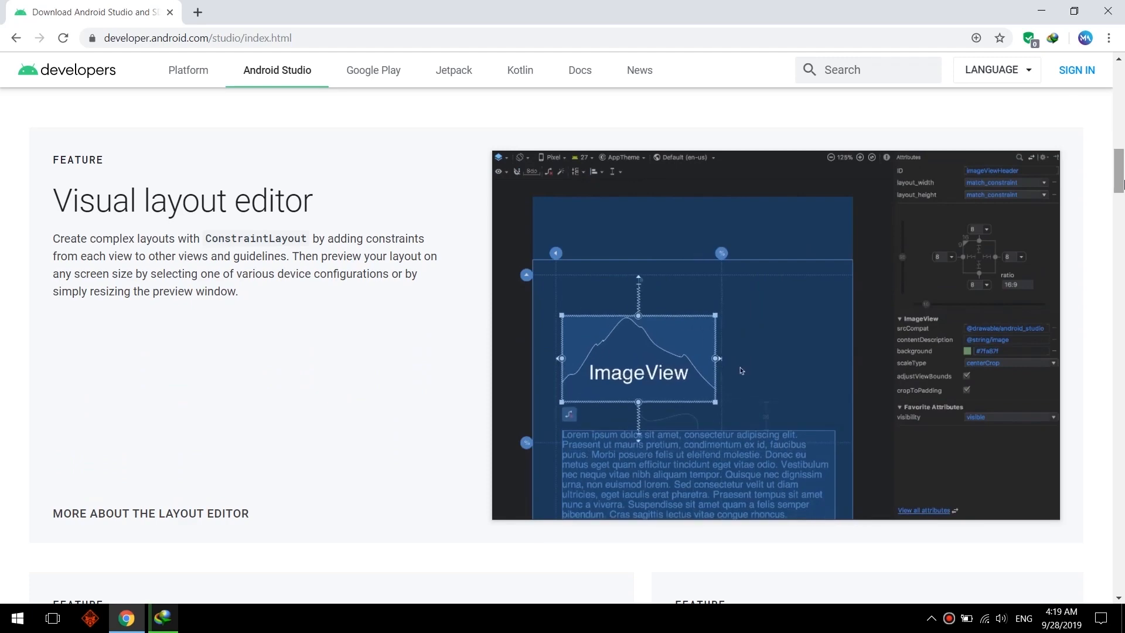
{"action": "scroll", "scroll_direction": "down", "scroll_amount": 3}
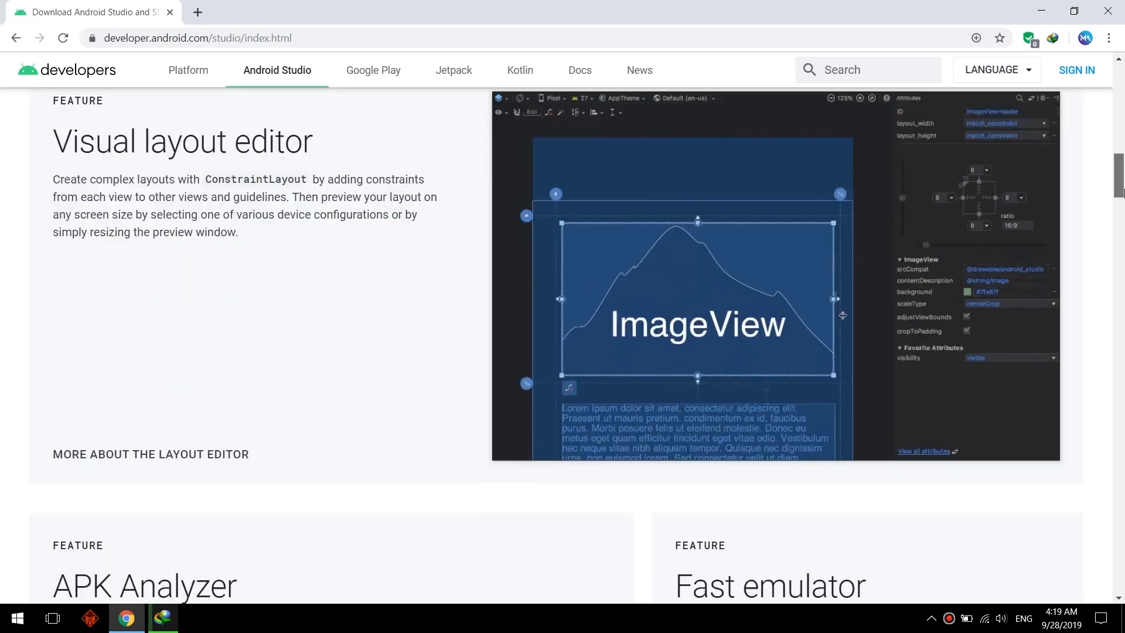
{"action": "scroll", "scroll_direction": "down", "scroll_amount": 3}
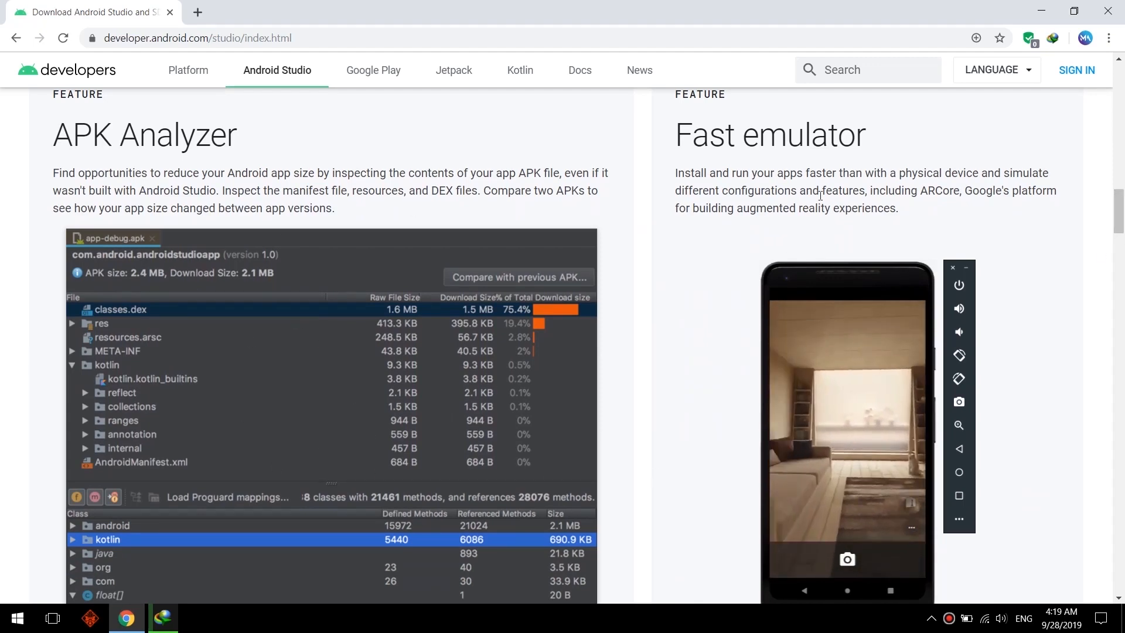
{"action": "scroll", "scroll_direction": "down", "scroll_amount": 3}
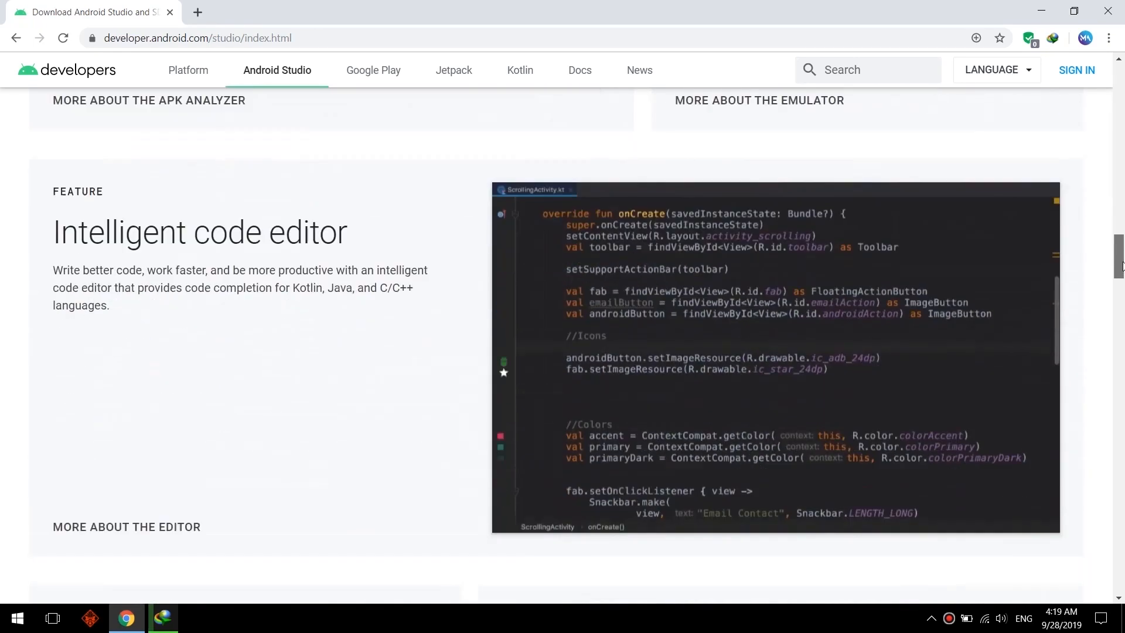
{"action": "scroll", "scroll_direction": "down", "scroll_amount": 3}
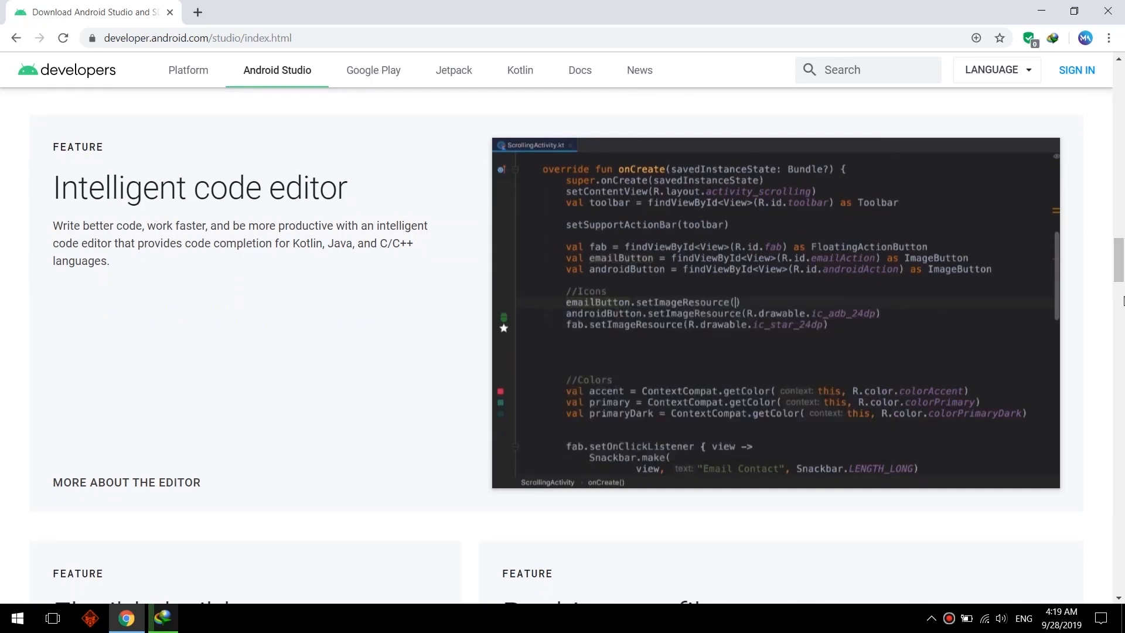
{"action": "scroll", "scroll_direction": "down", "scroll_amount": 3}
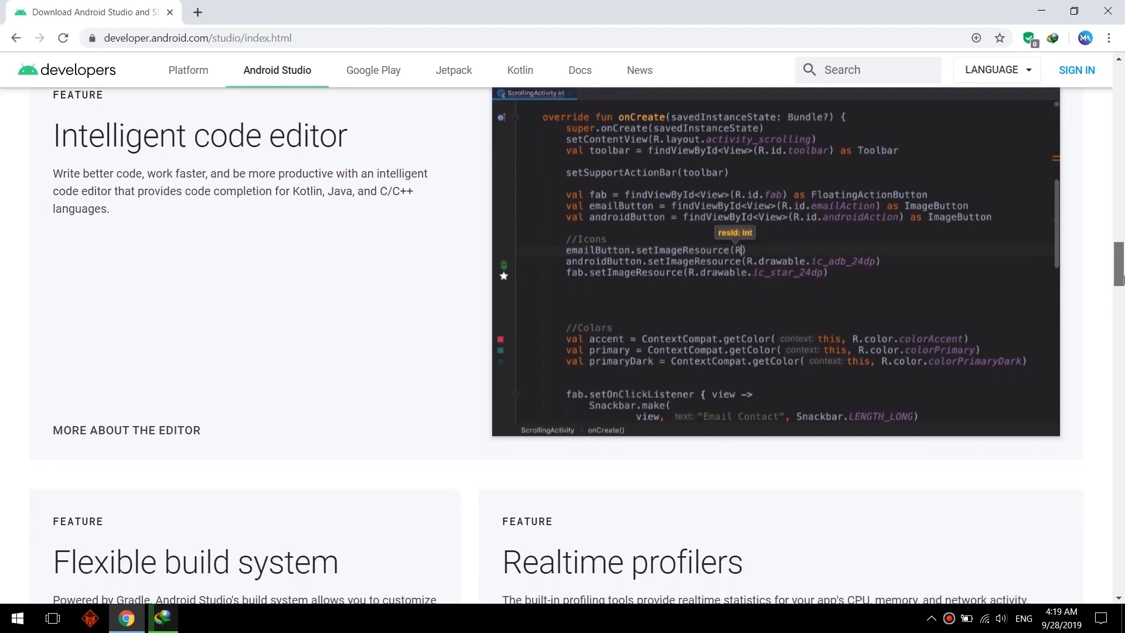
{"action": "scroll", "scroll_direction": "down", "scroll_amount": 3}
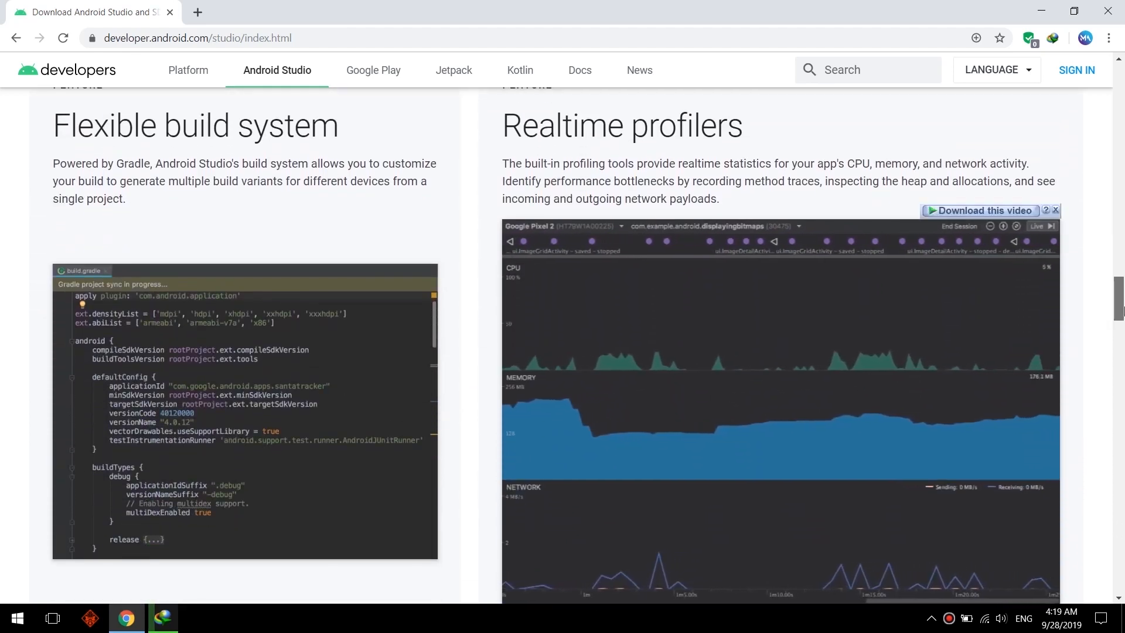
{"action": "scroll", "scroll_direction": "down", "scroll_amount": 3}
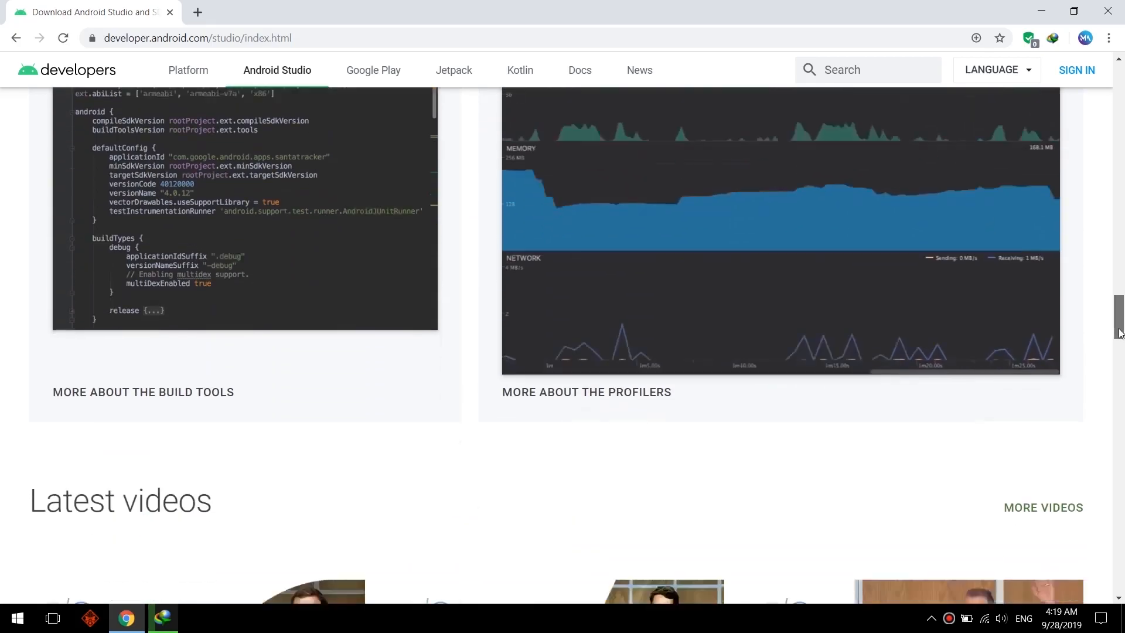
{"action": "scroll", "scroll_direction": "down", "scroll_amount": 3}
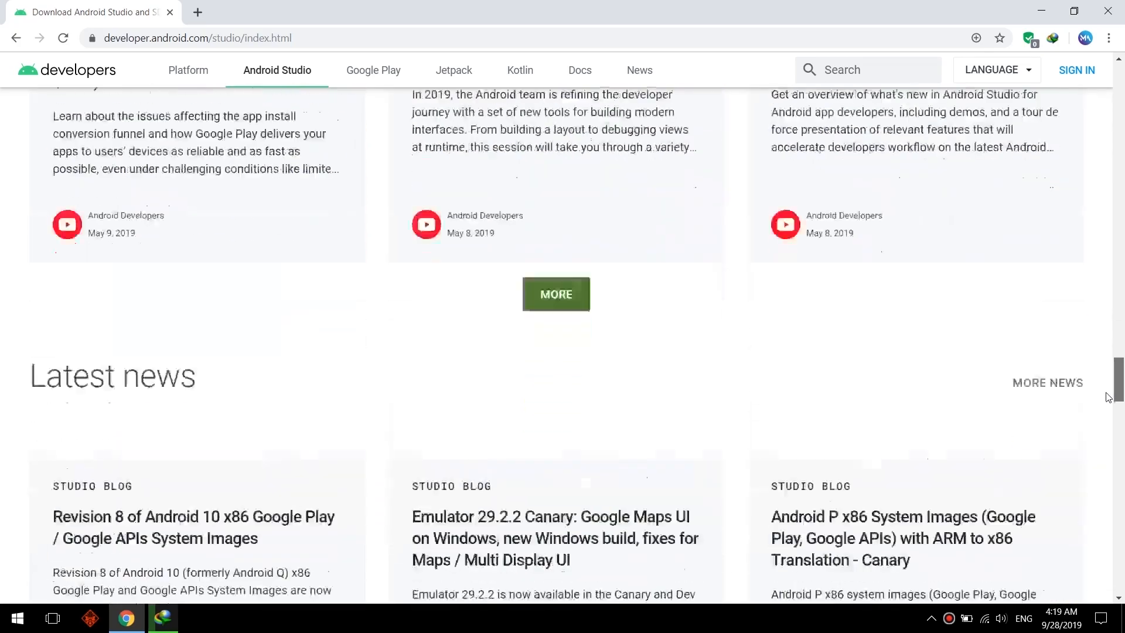
{"action": "scroll", "scroll_direction": "down", "scroll_amount": 3}
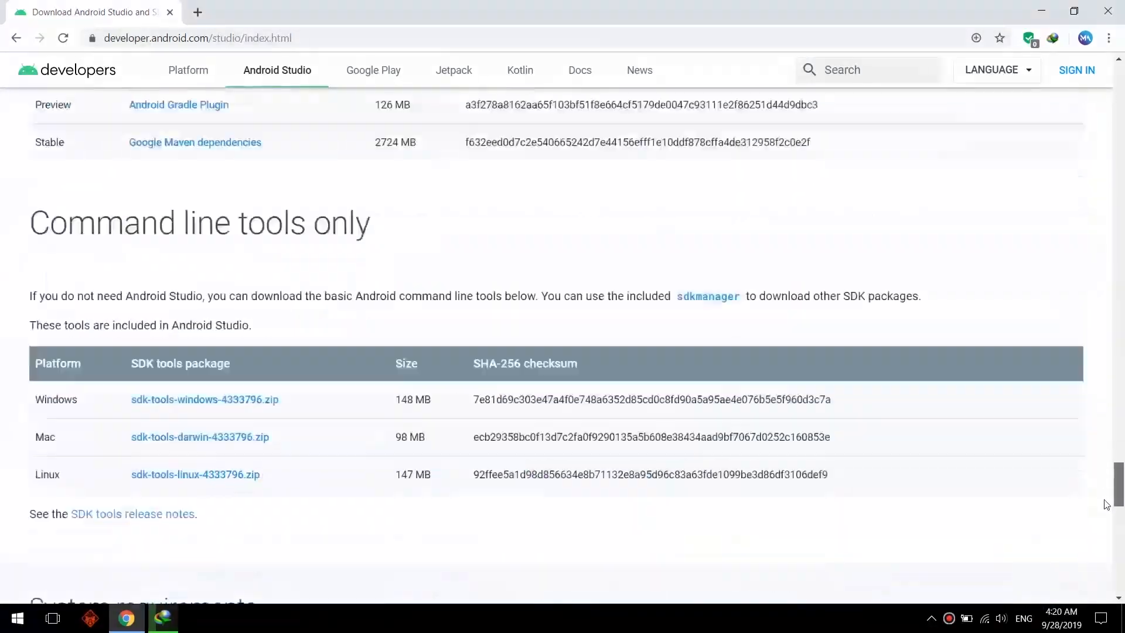
{"action": "scroll", "scroll_direction": "down", "scroll_amount": 3}
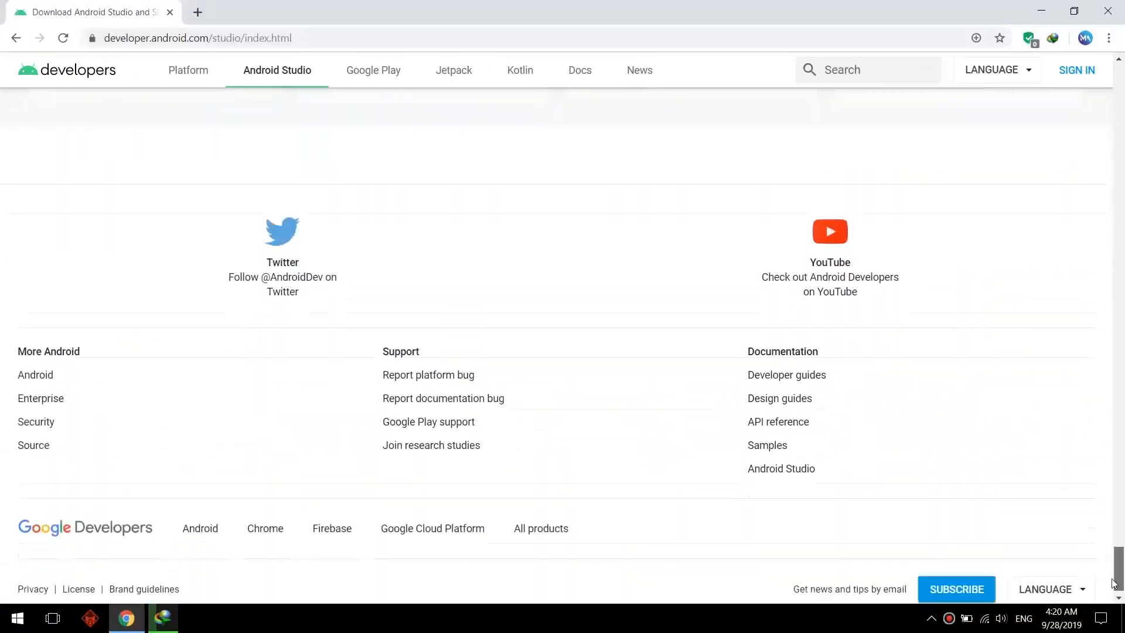
{"action": "scroll", "scroll_direction": "up", "scroll_amount": 3}
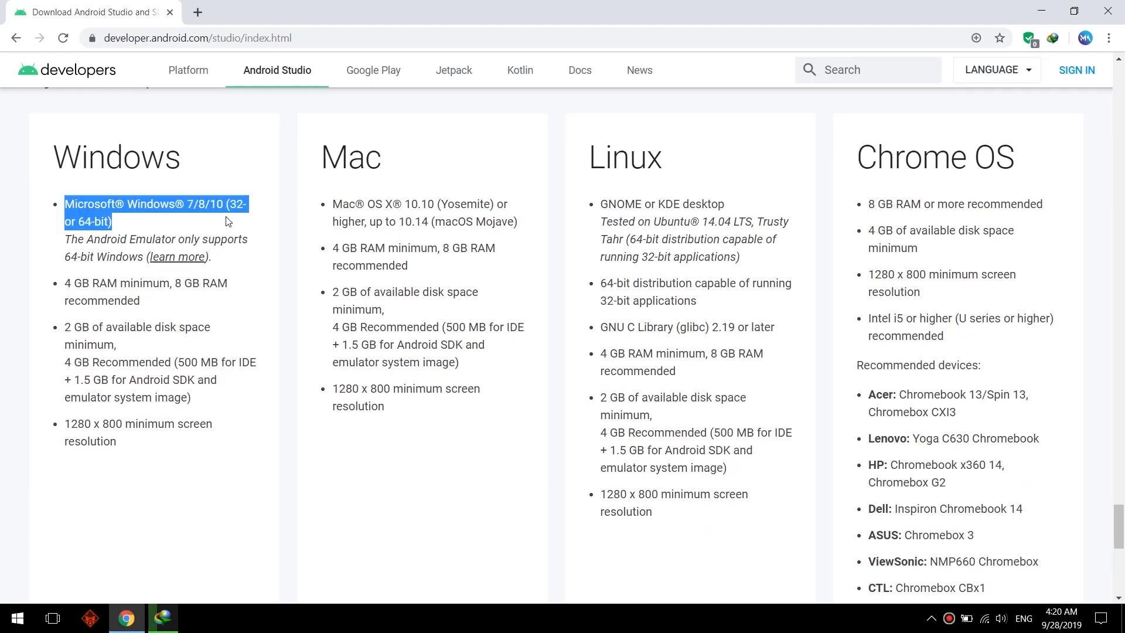
Step: Highlight the supported Windows versions requirement and scroll back toward the download table
{"action": "left_click_drag", "start_coordinate": [65, 209], "coordinate": [201, 239]}
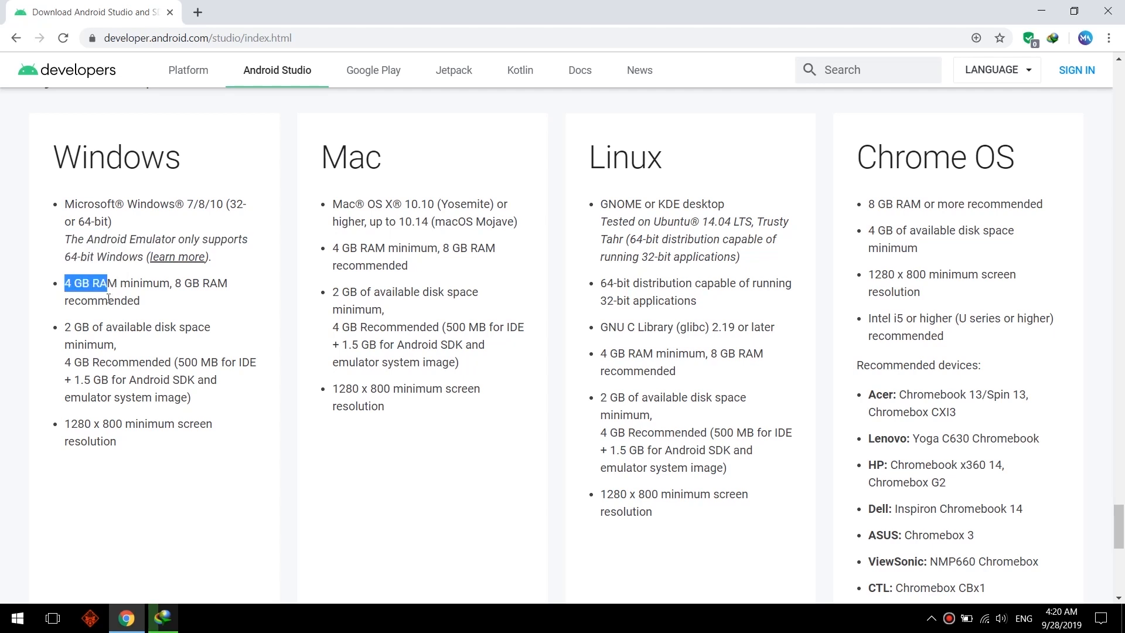
{"action": "left_click", "coordinate": [60, 332]}
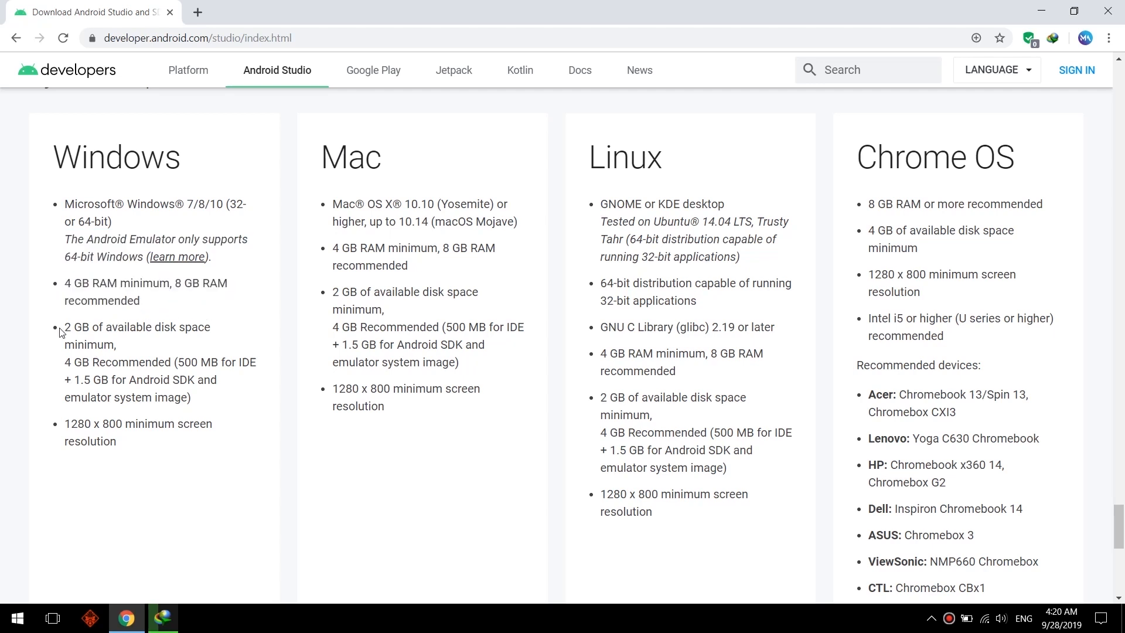
{"action": "mouse_move", "coordinate": [132, 354]}
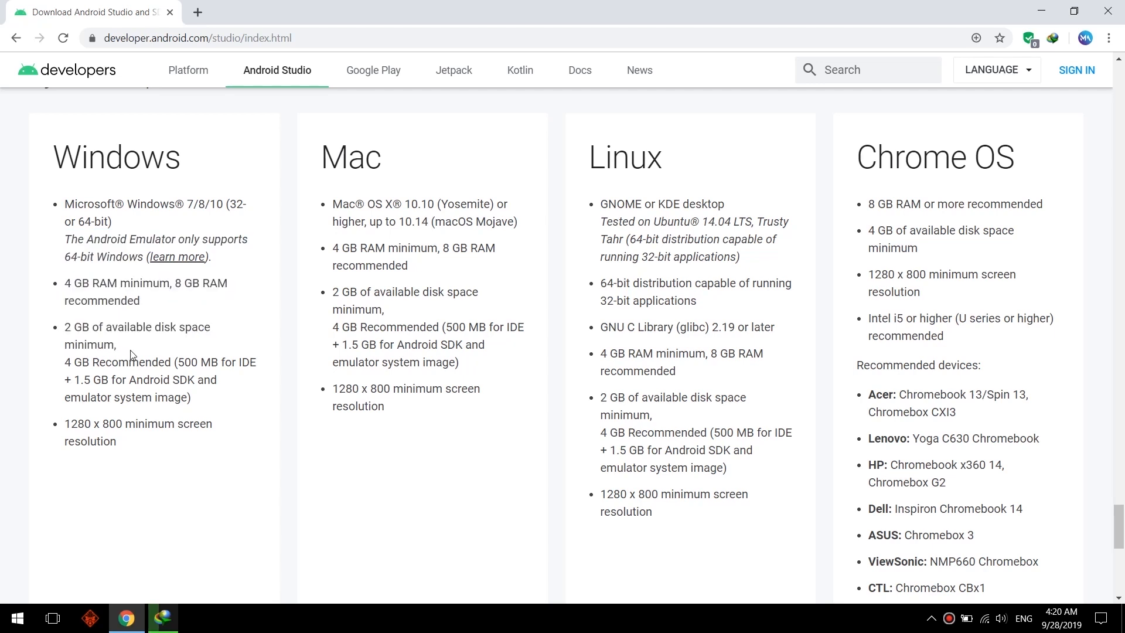
{"action": "mouse_move", "coordinate": [174, 402]}
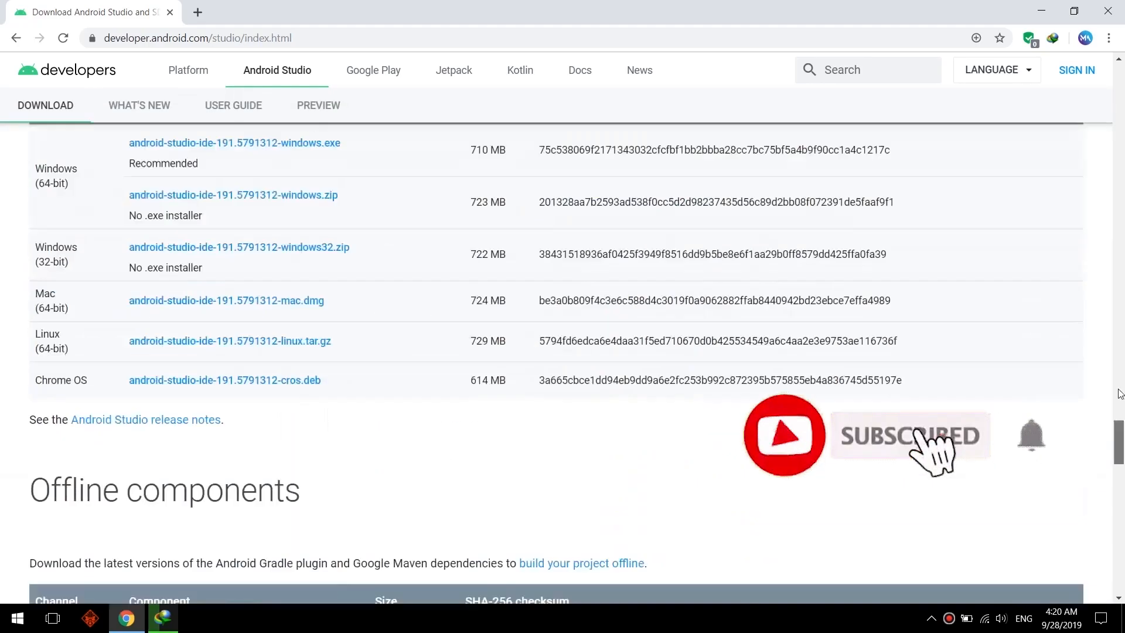
{"action": "scroll", "scroll_direction": "up", "scroll_amount": 3}
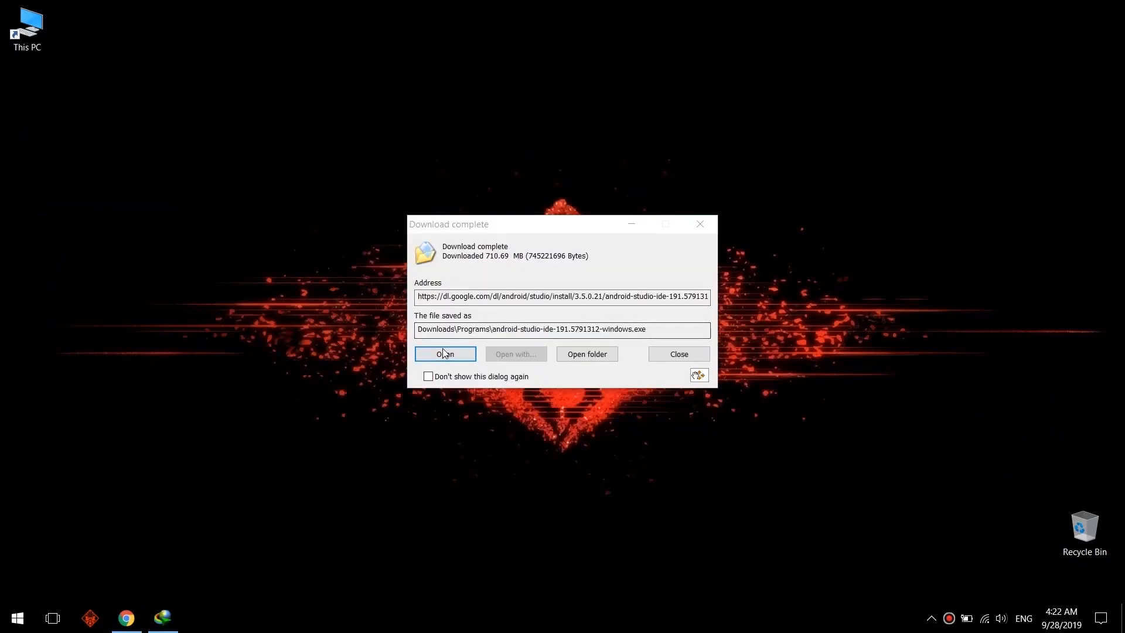
Step: Launch the installer and install both components to C:\Program Files\Android\Android Studio
{"action": "left_click", "coordinate": [444, 354]}
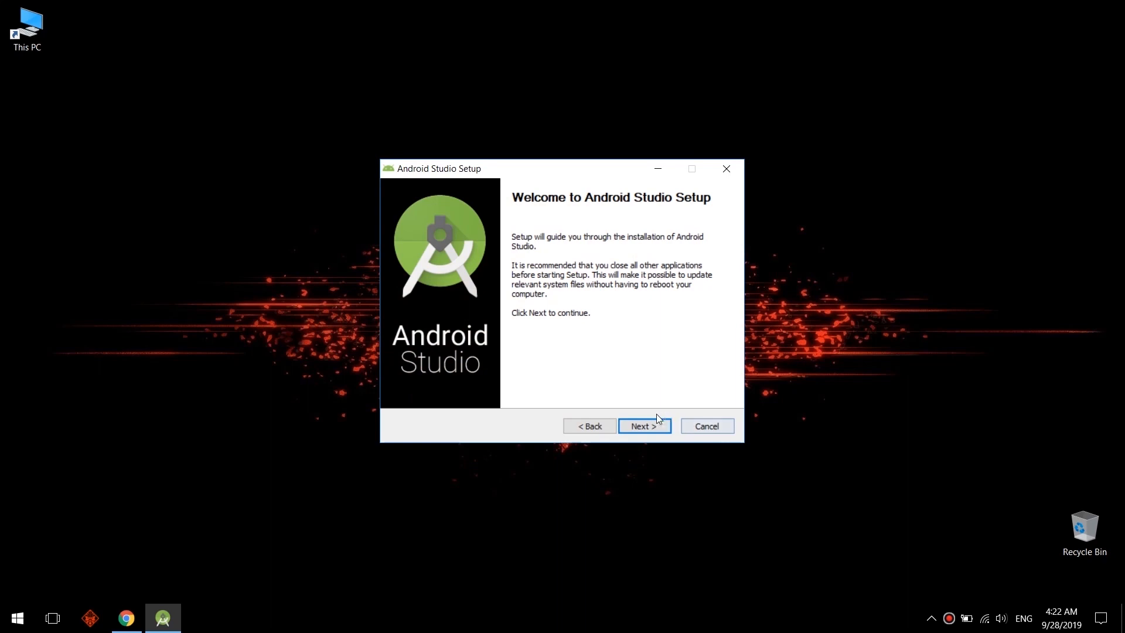
{"action": "left_click", "coordinate": [644, 425]}
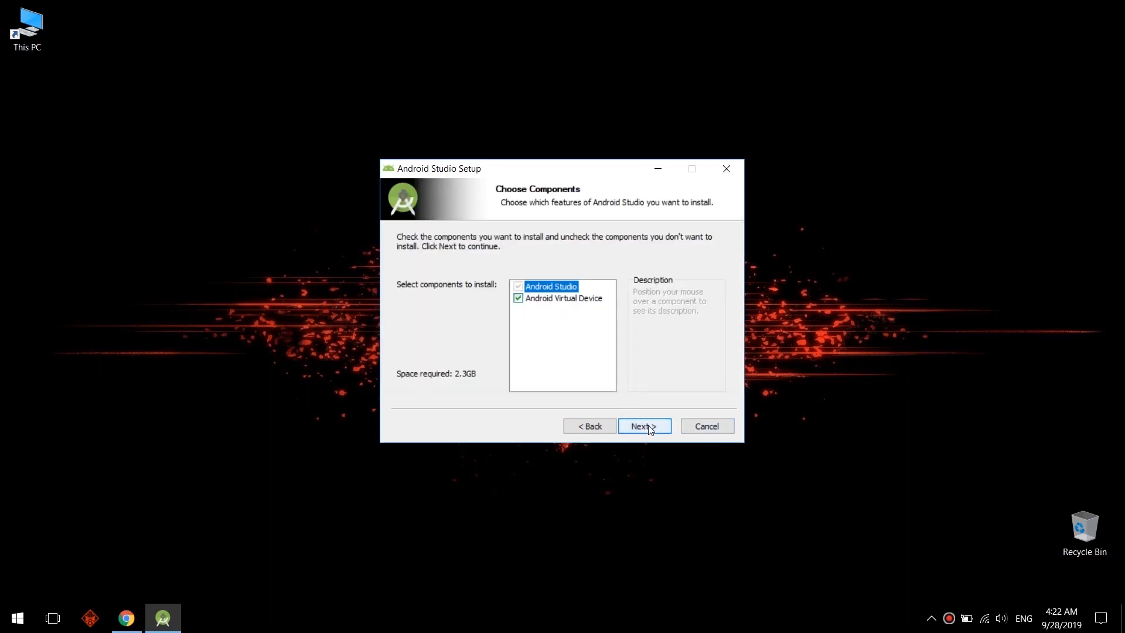
{"action": "left_click", "coordinate": [643, 426]}
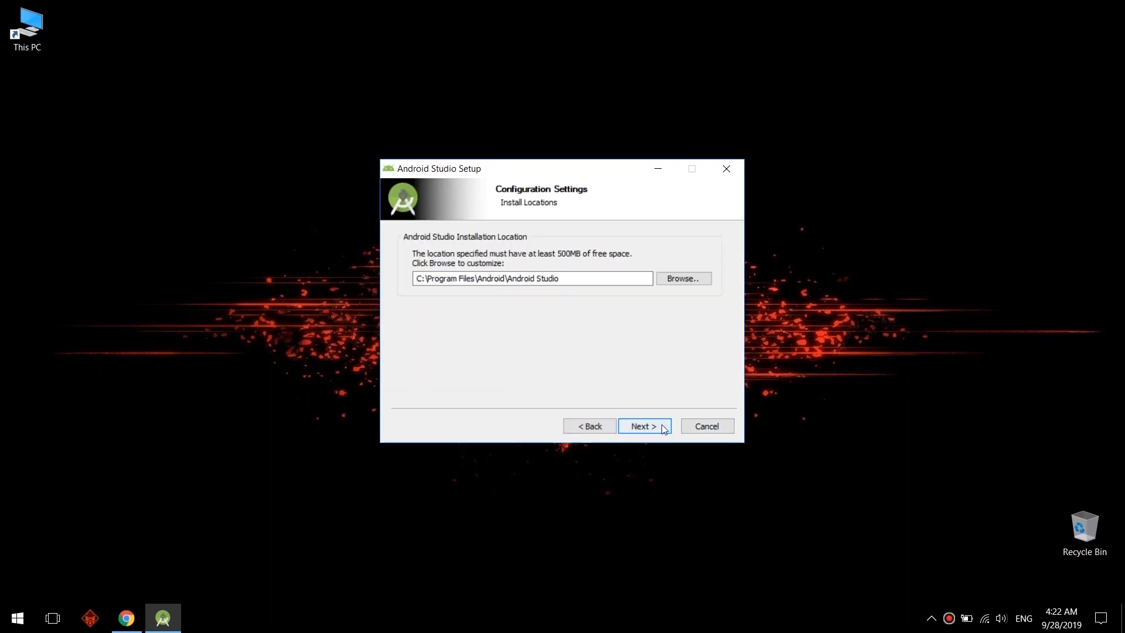
{"action": "mouse_move", "coordinate": [613, 318]}
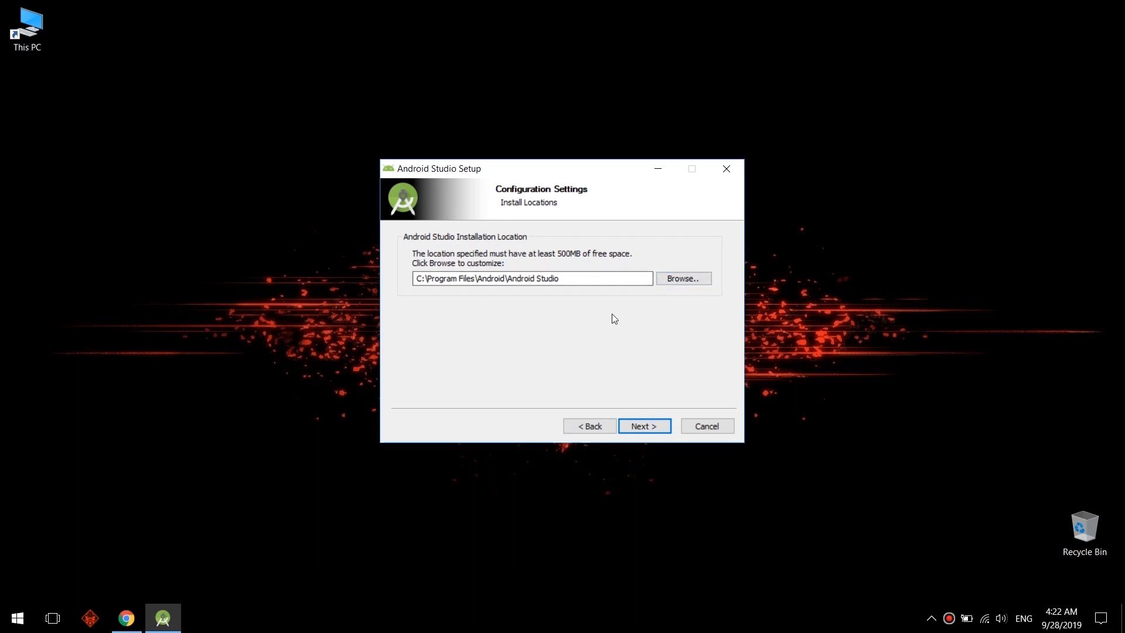
{"action": "left_click", "coordinate": [644, 425]}
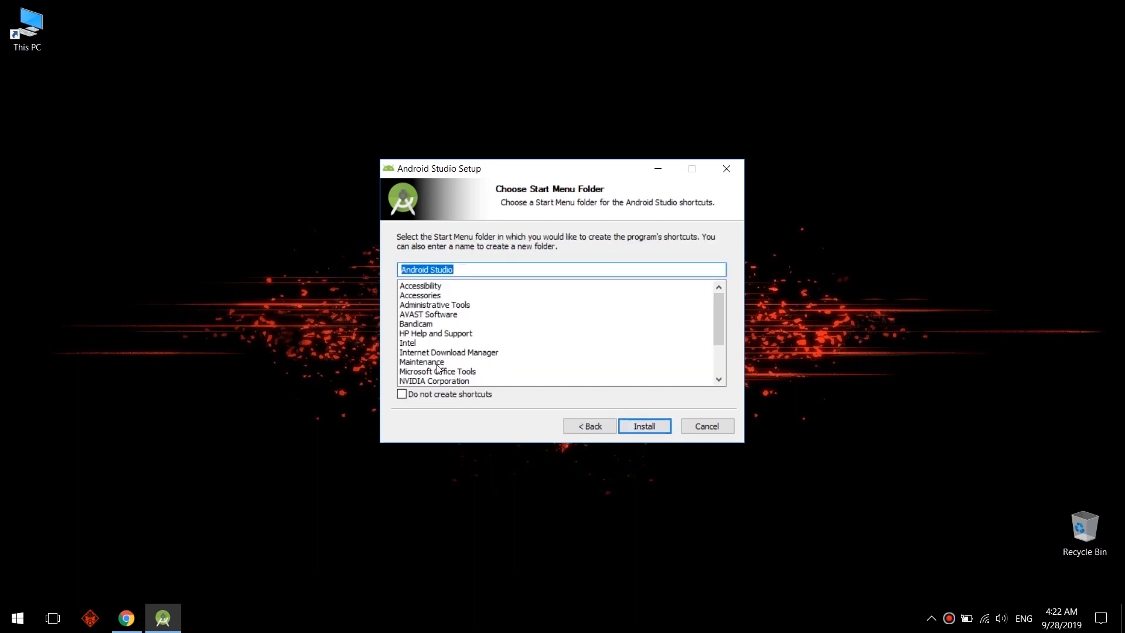
{"action": "left_click", "coordinate": [644, 425]}
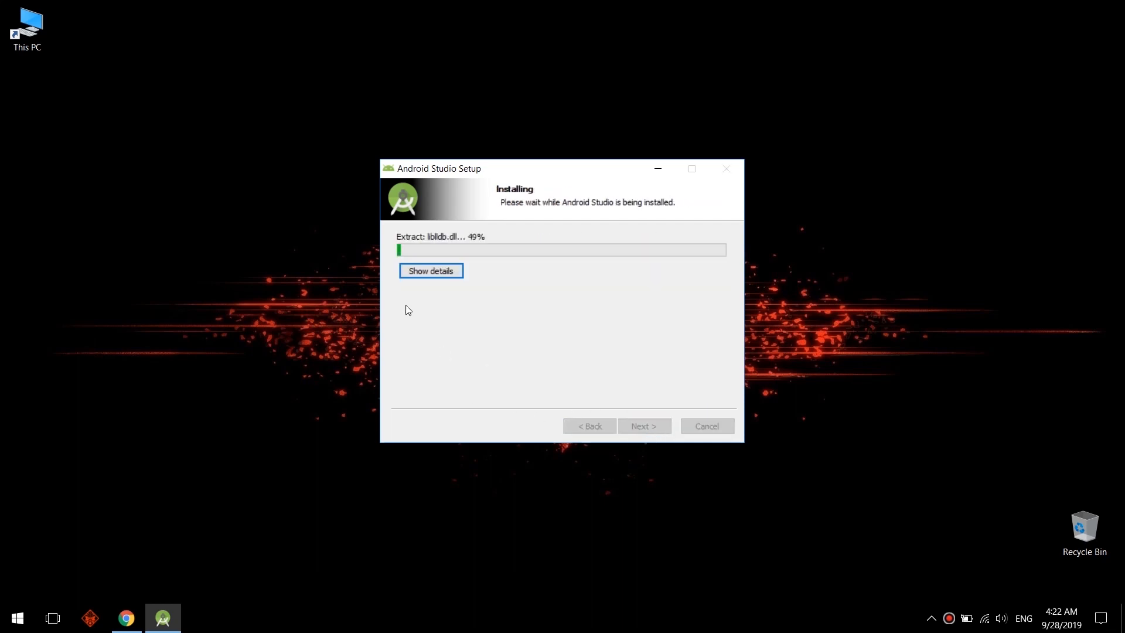
Step: Show the installation log, then finish setup with Start Android Studio kept checked
{"action": "left_click", "coordinate": [430, 271]}
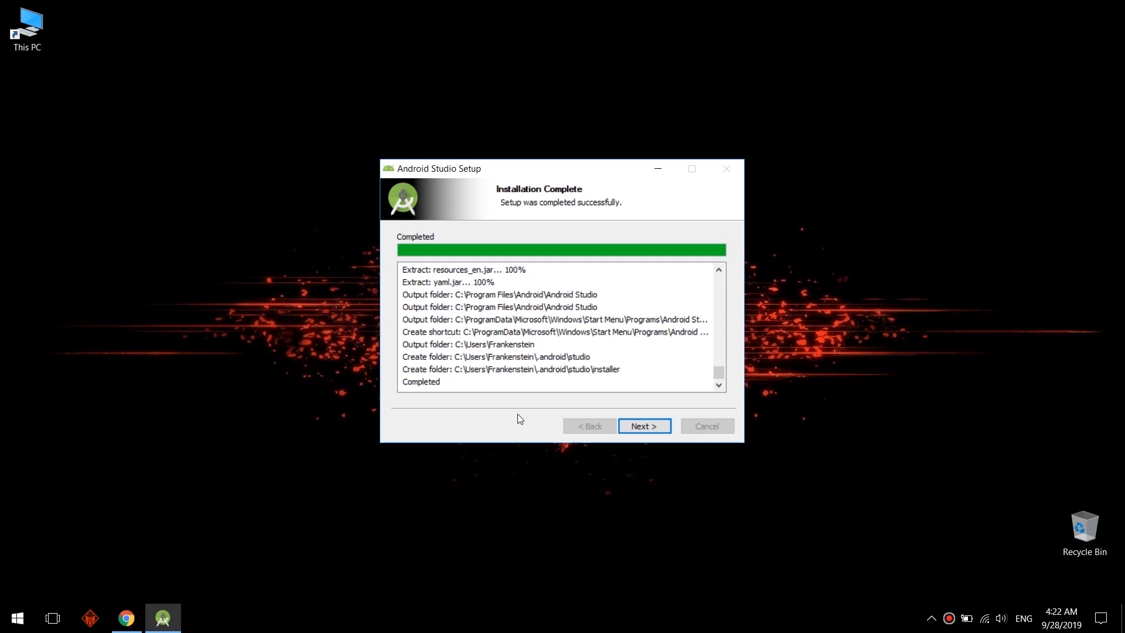
{"action": "left_click", "coordinate": [644, 425]}
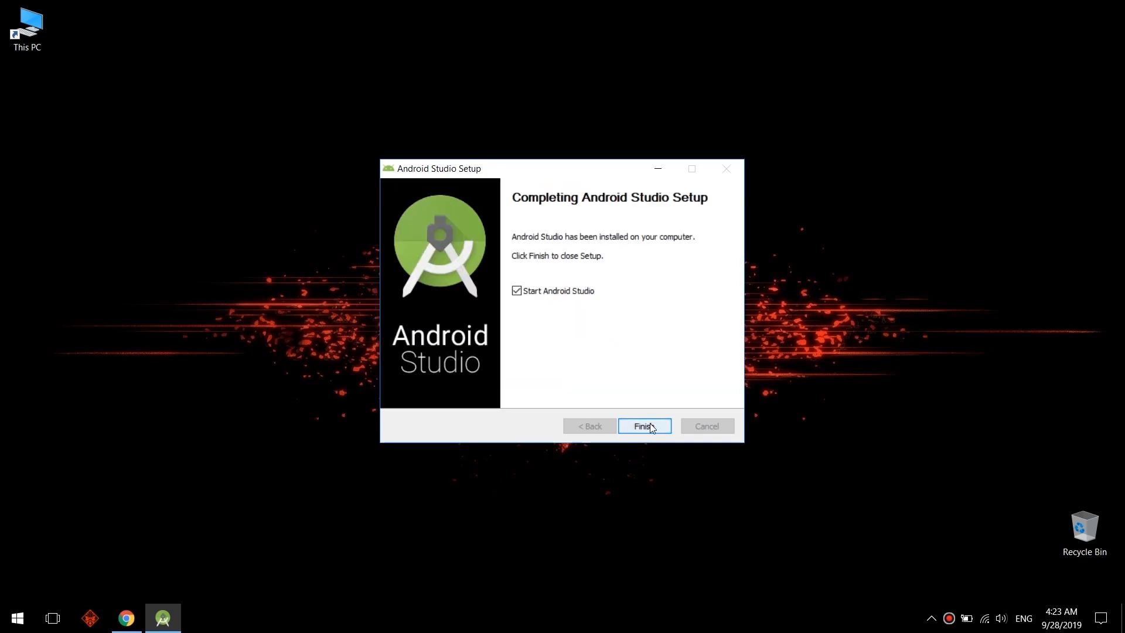
{"action": "mouse_move", "coordinate": [654, 424]}
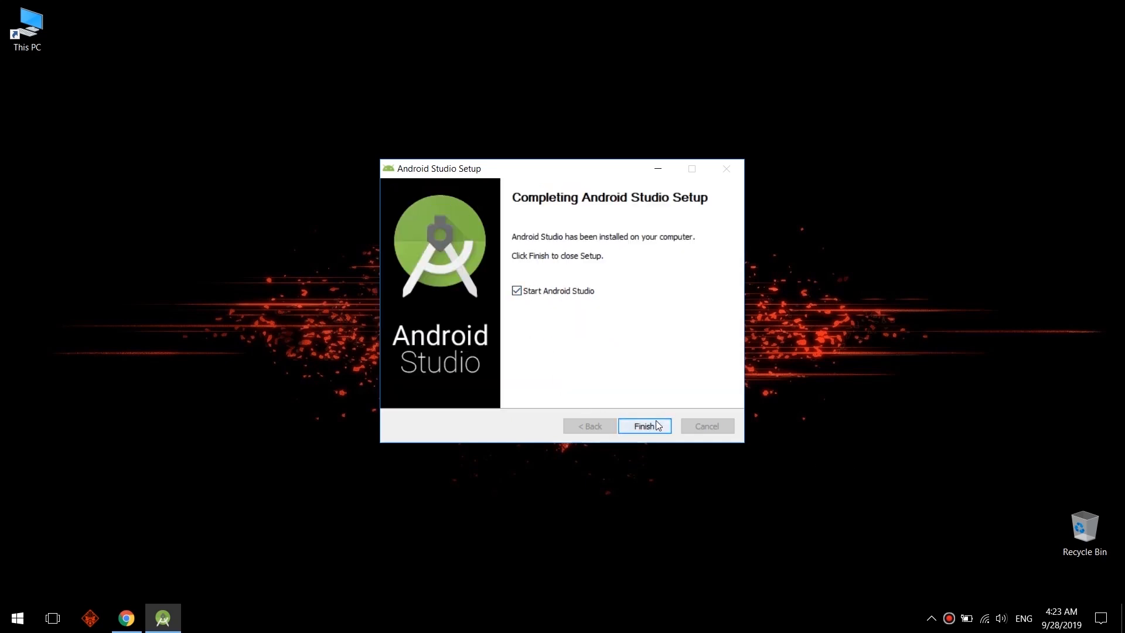
{"action": "left_click", "coordinate": [644, 426]}
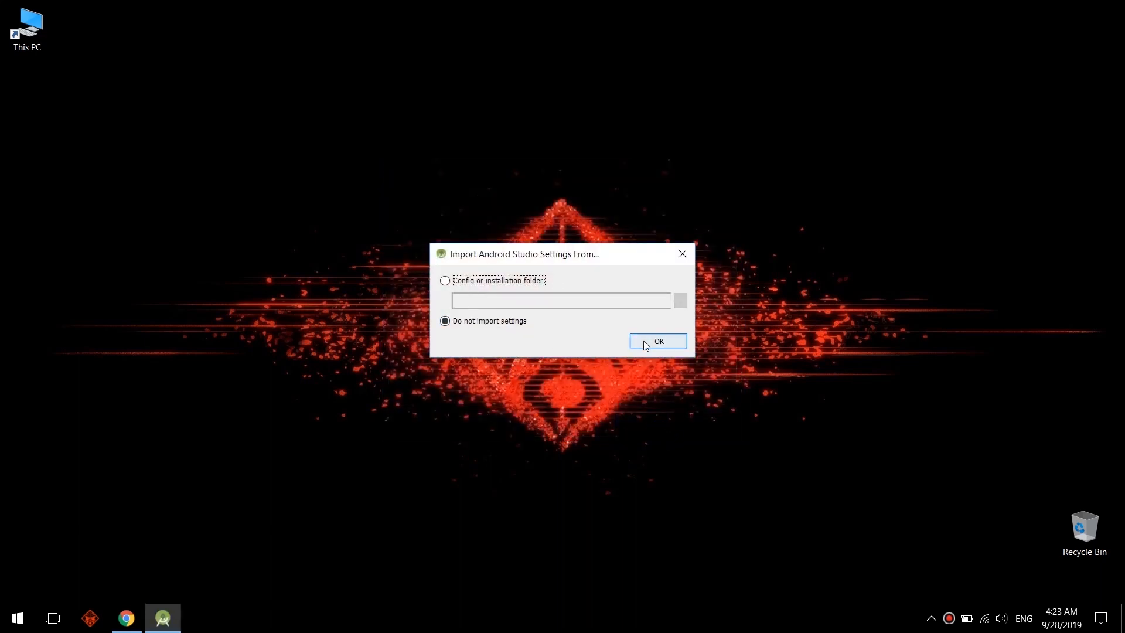
Step: Decline importing settings, then keep Standard install type and the Darcula theme
{"action": "left_click", "coordinate": [656, 341]}
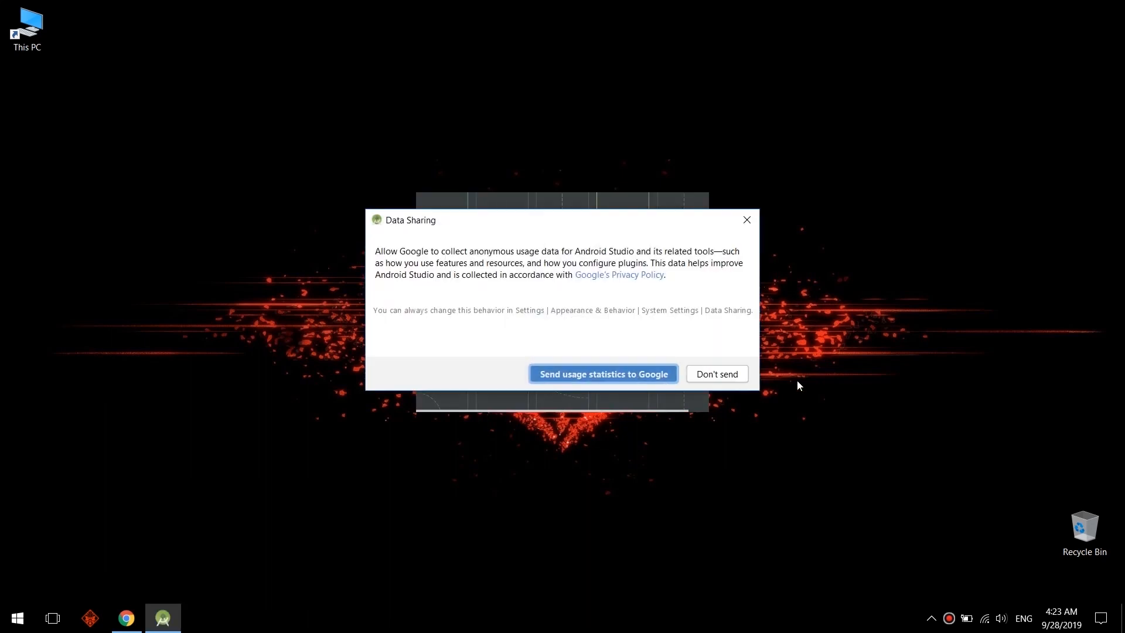
{"action": "left_click", "coordinate": [715, 373]}
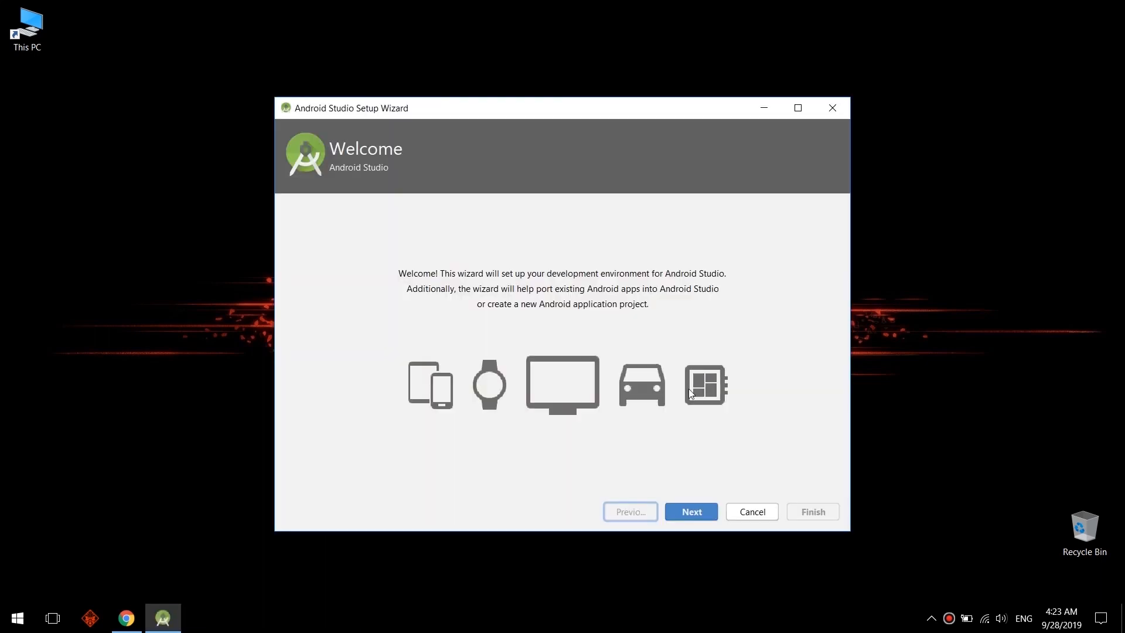
{"action": "left_click", "coordinate": [690, 512]}
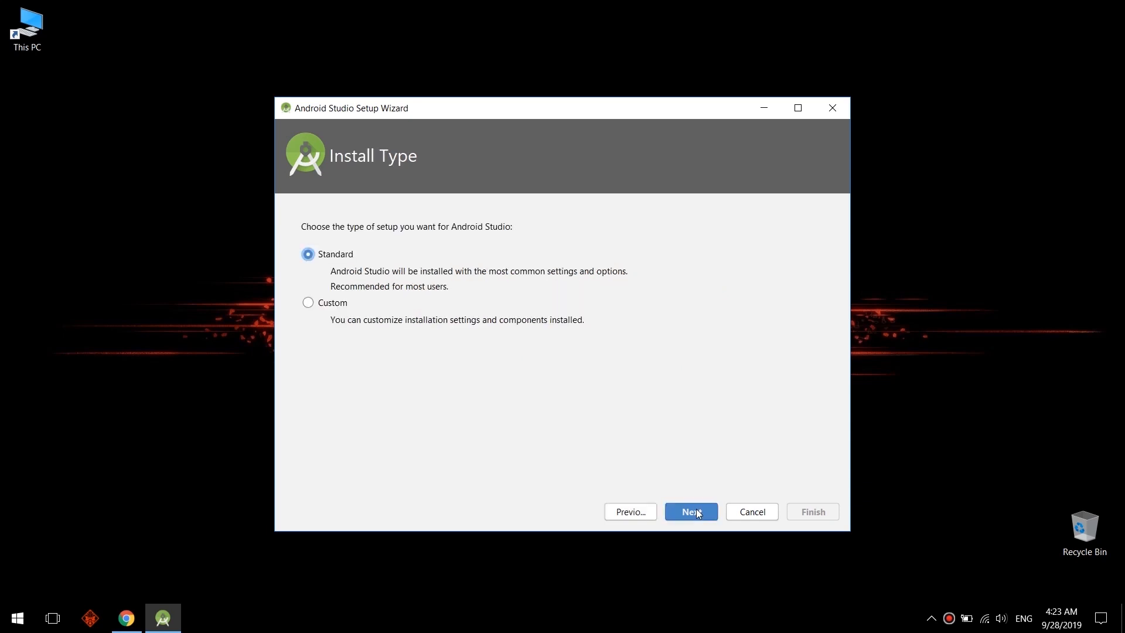
{"action": "mouse_move", "coordinate": [696, 519]}
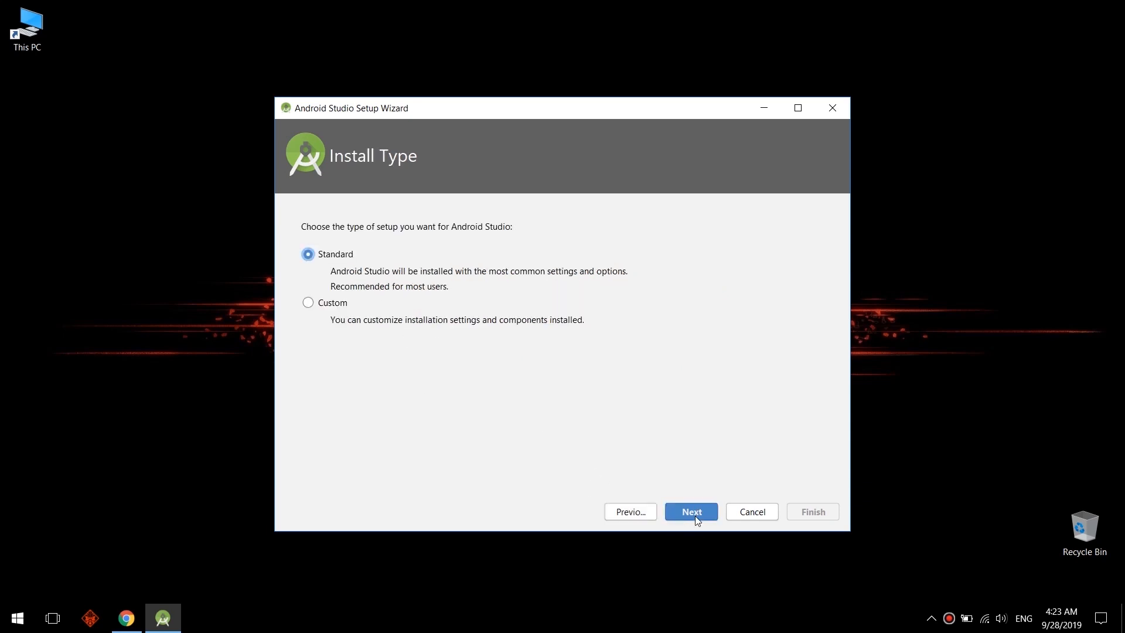
{"action": "left_click", "coordinate": [689, 512]}
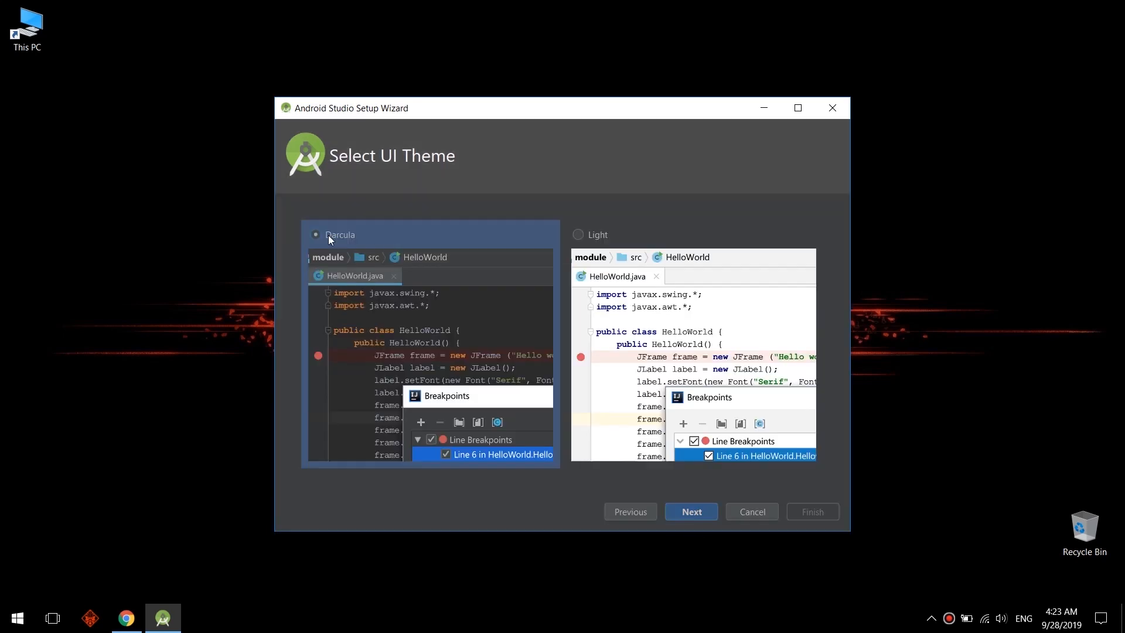
{"action": "mouse_move", "coordinate": [348, 316]}
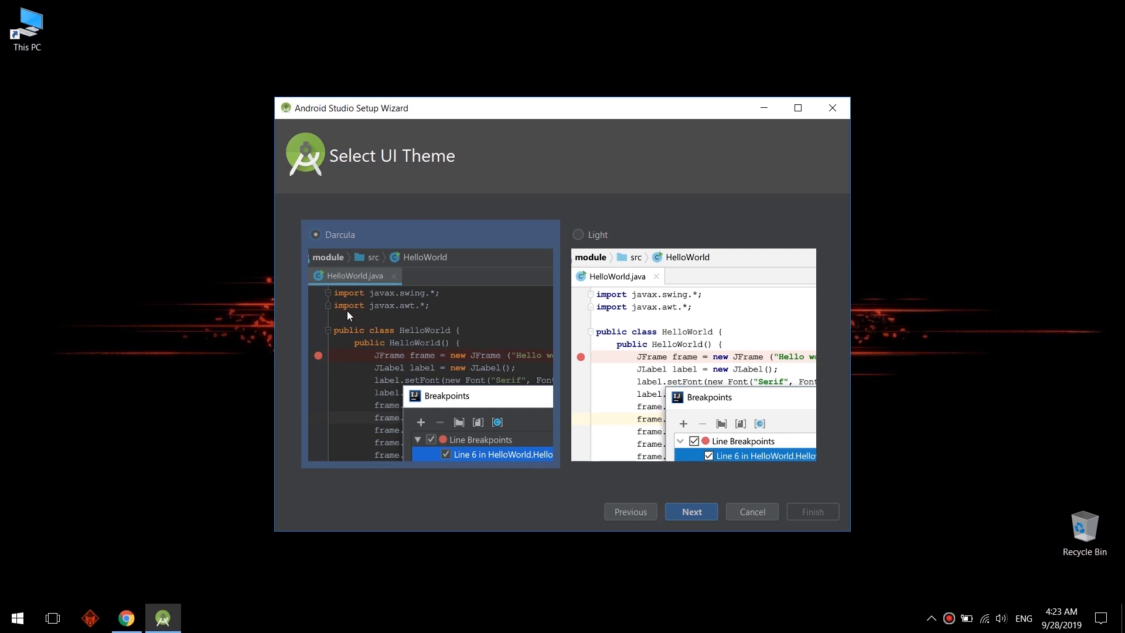
{"action": "left_click", "coordinate": [689, 512]}
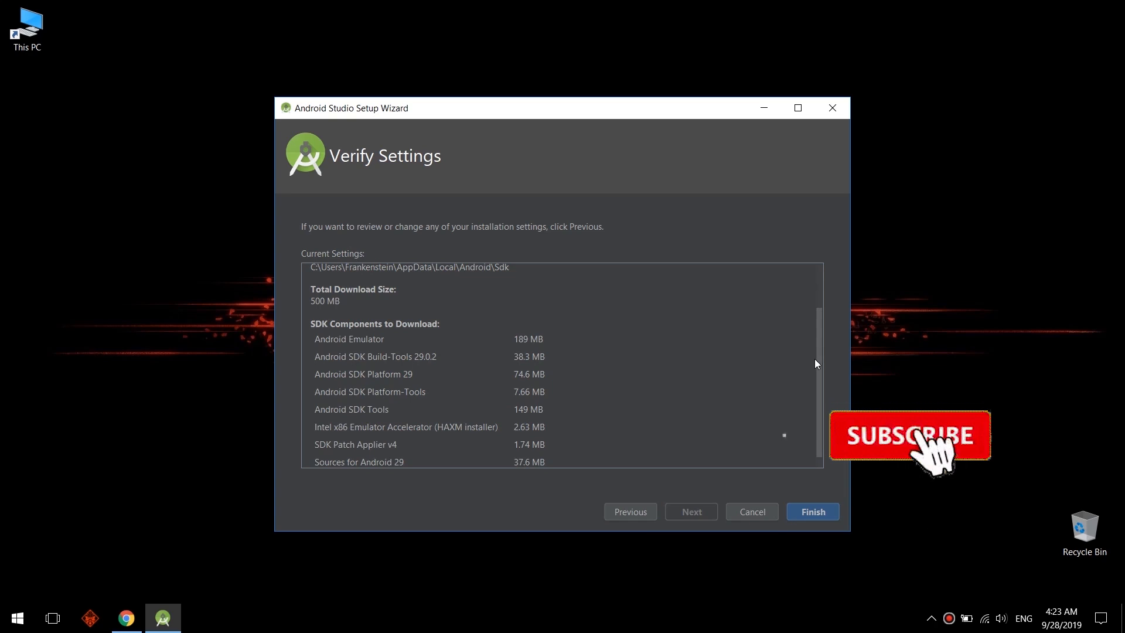
Step: Review the Verify Settings summary and finish to start downloading the SDK components
{"action": "scroll", "scroll_direction": "up", "scroll_amount": 3}
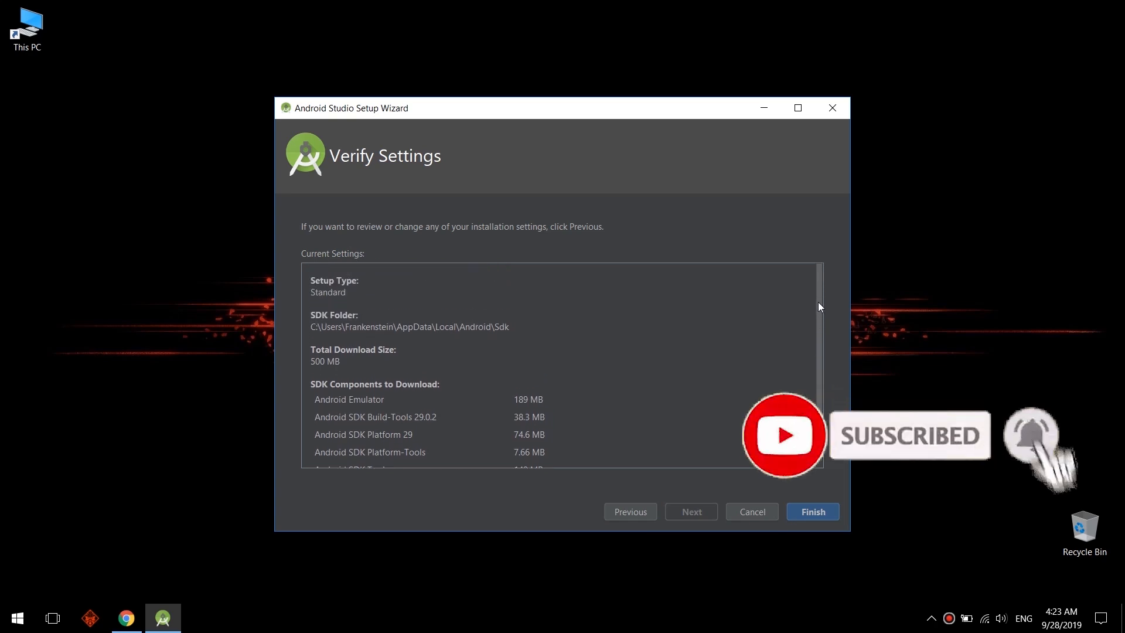
{"action": "mouse_move", "coordinate": [345, 335]}
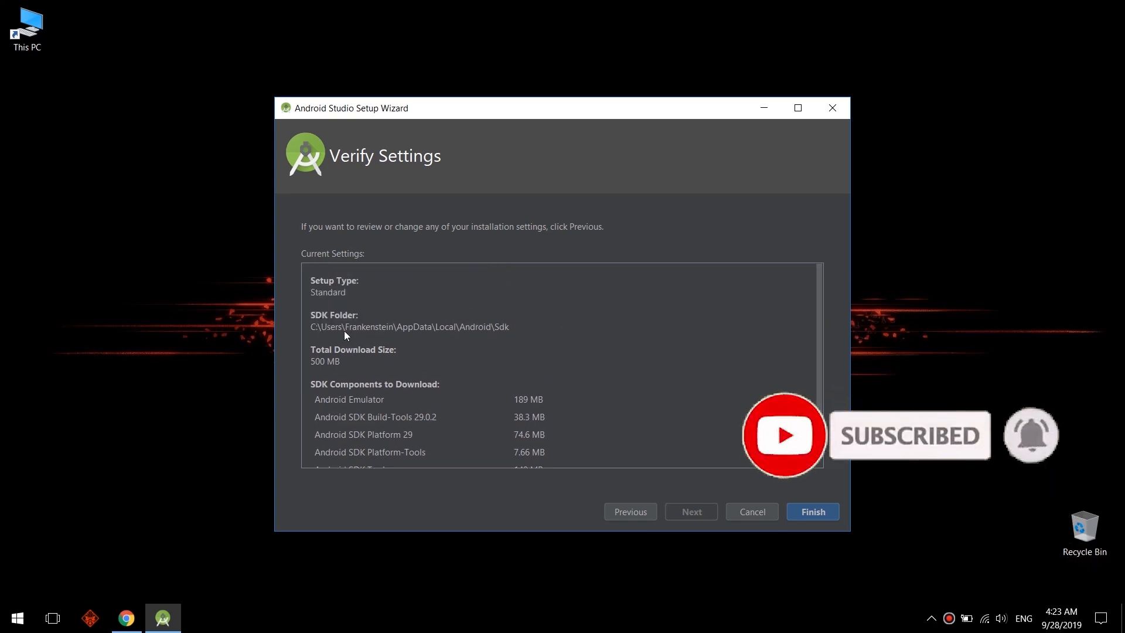
{"action": "mouse_move", "coordinate": [800, 350]}
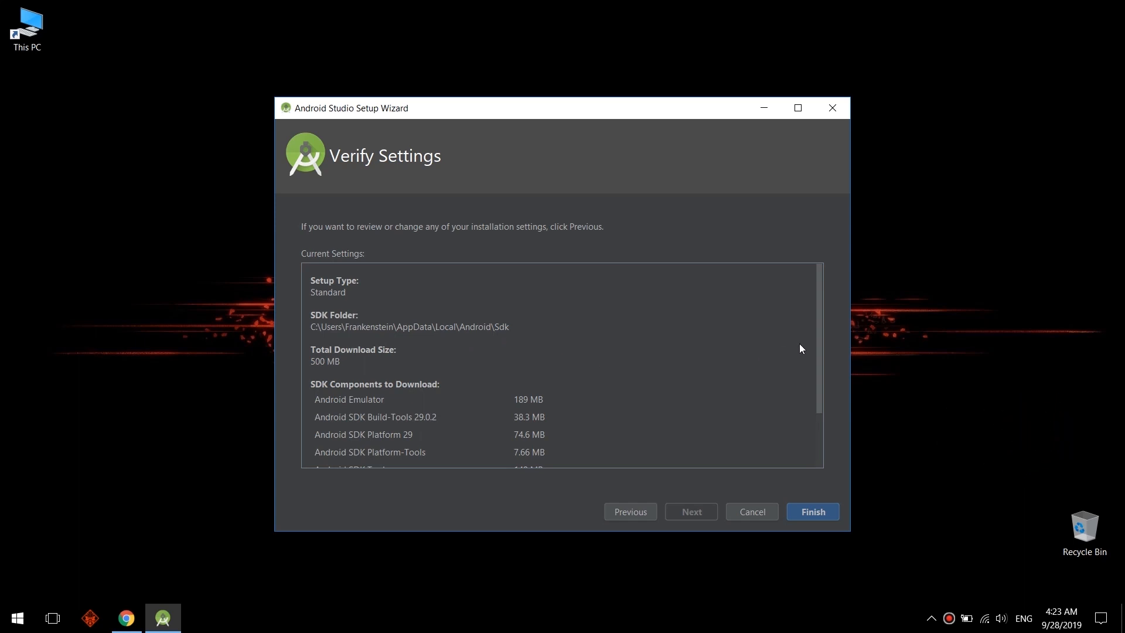
{"action": "scroll", "scroll_direction": "down", "scroll_amount": 3}
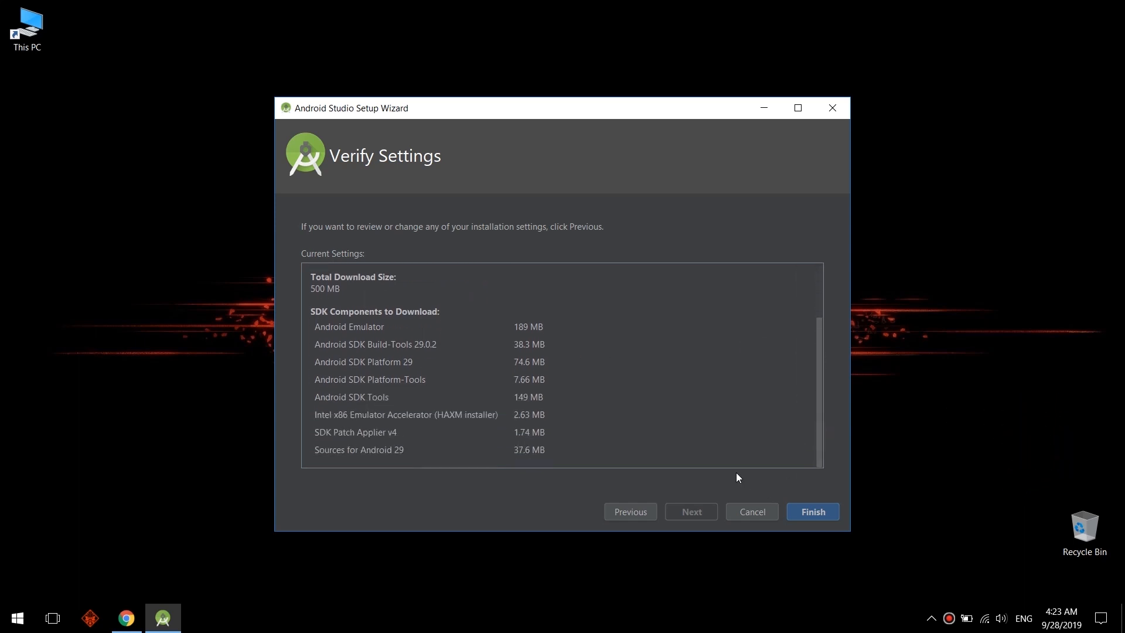
{"action": "left_click", "coordinate": [811, 511]}
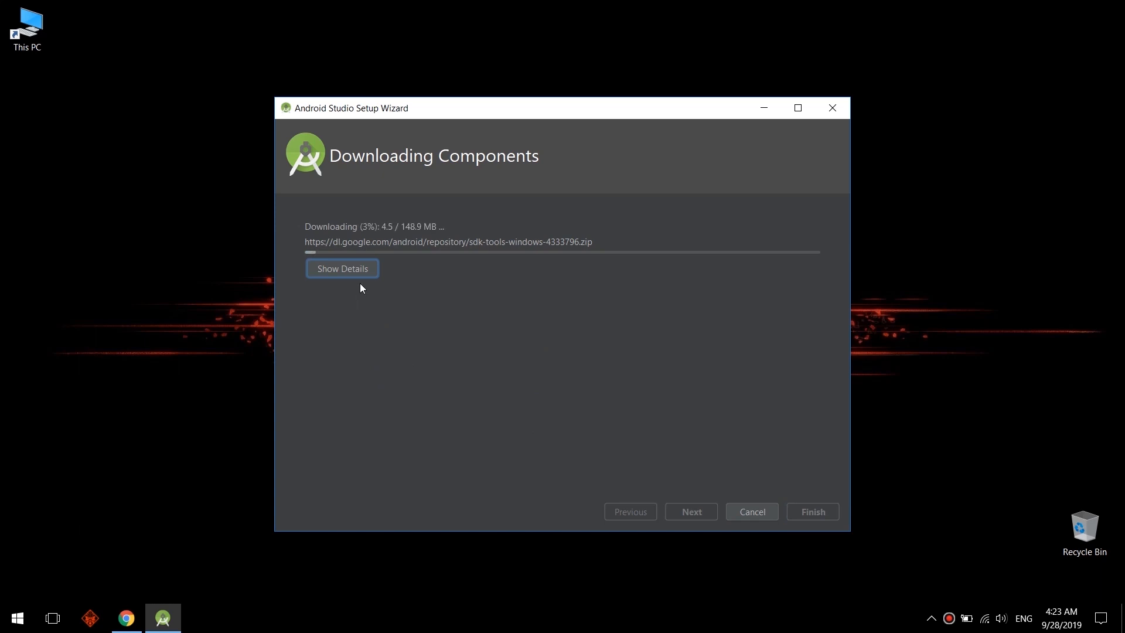
Step: Watch the download log details and finish once the SDK components are installed
{"action": "left_click", "coordinate": [341, 267]}
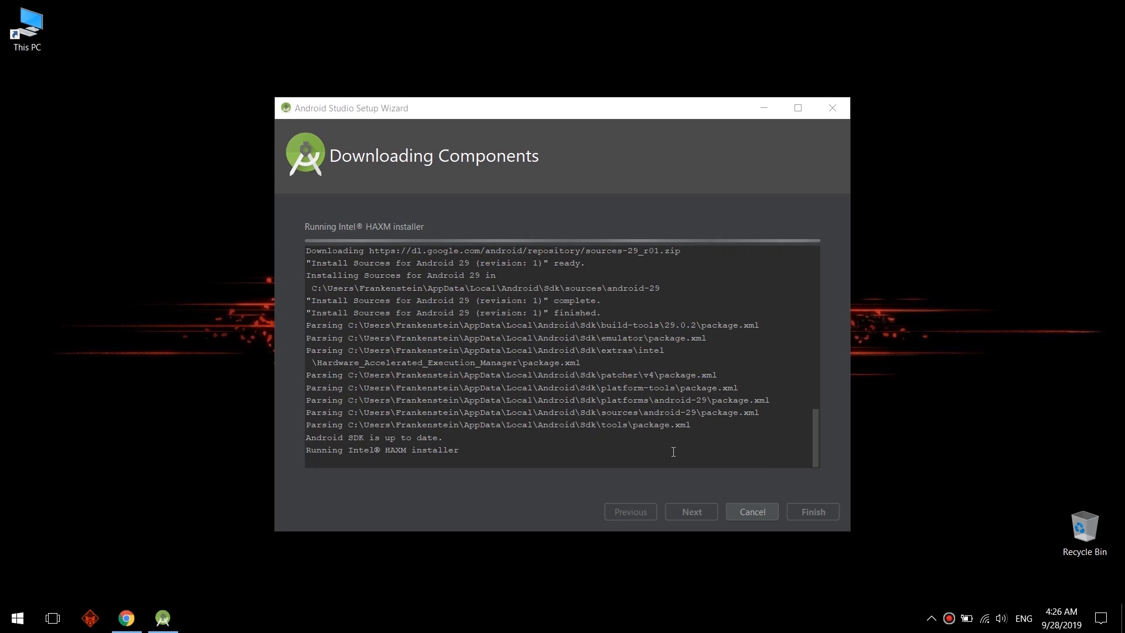
{"action": "mouse_move", "coordinate": [578, 462]}
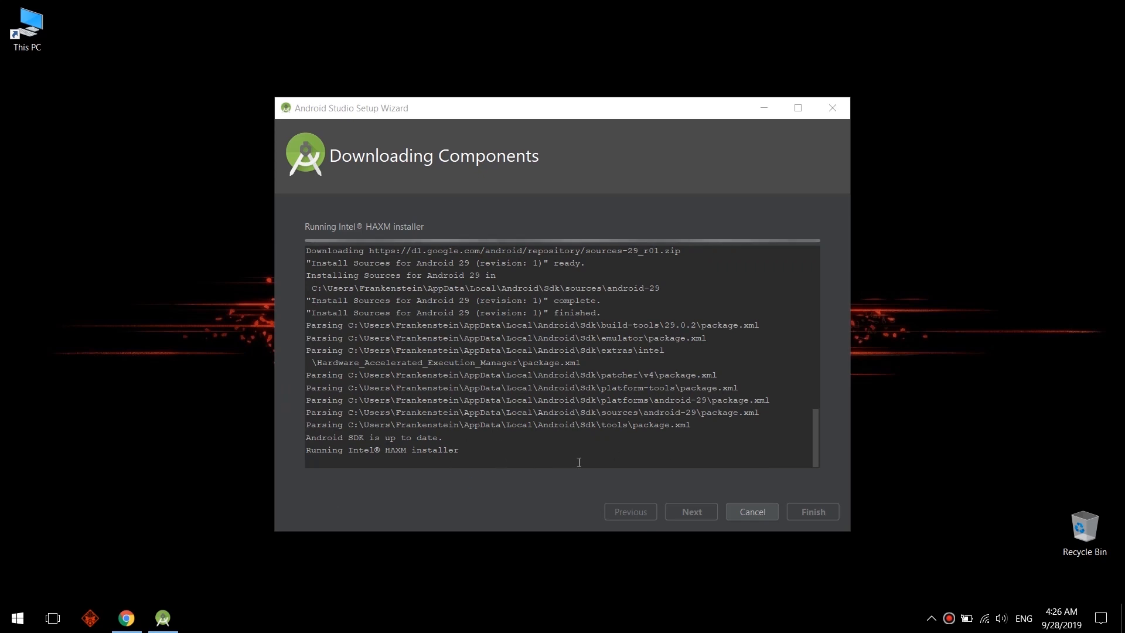
{"action": "mouse_move", "coordinate": [801, 441]}
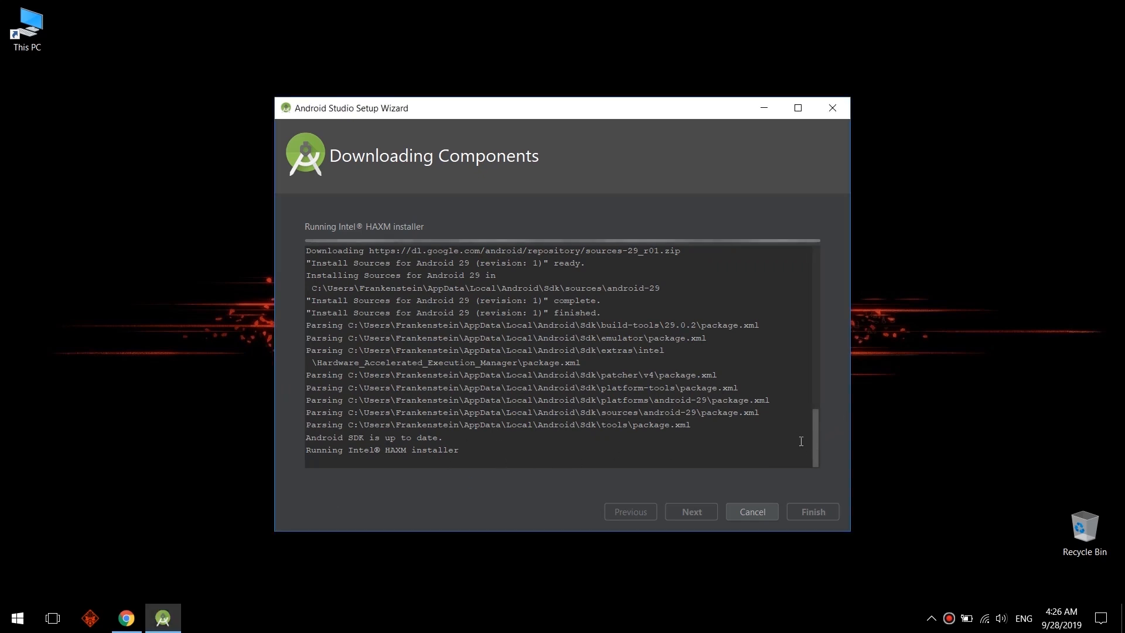
{"action": "mouse_move", "coordinate": [574, 405]}
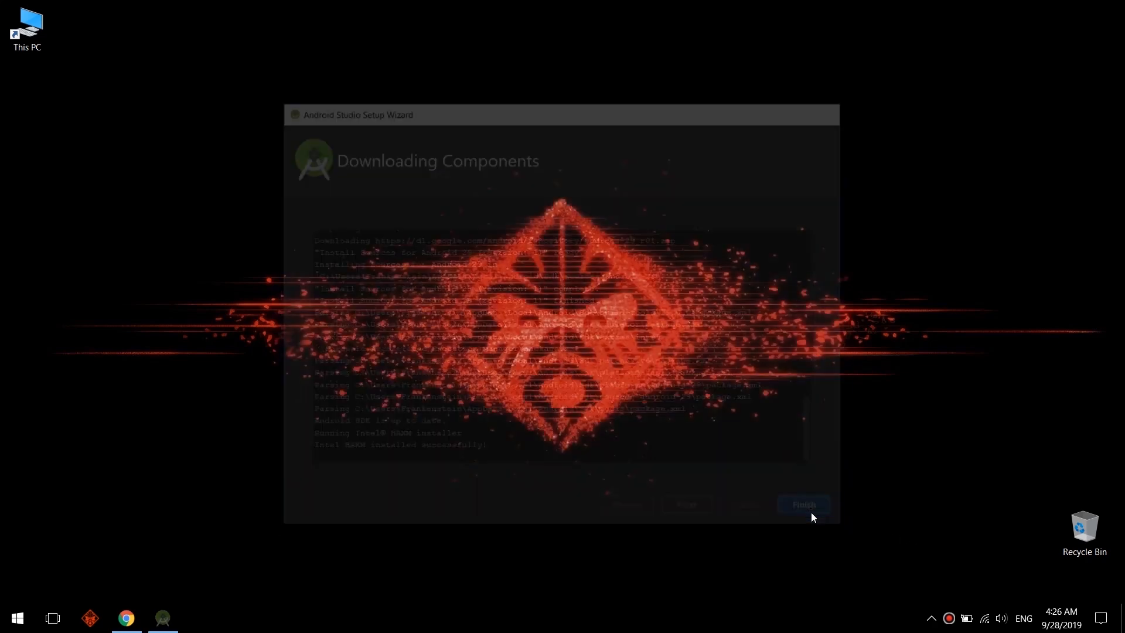
{"action": "left_click", "coordinate": [801, 504]}
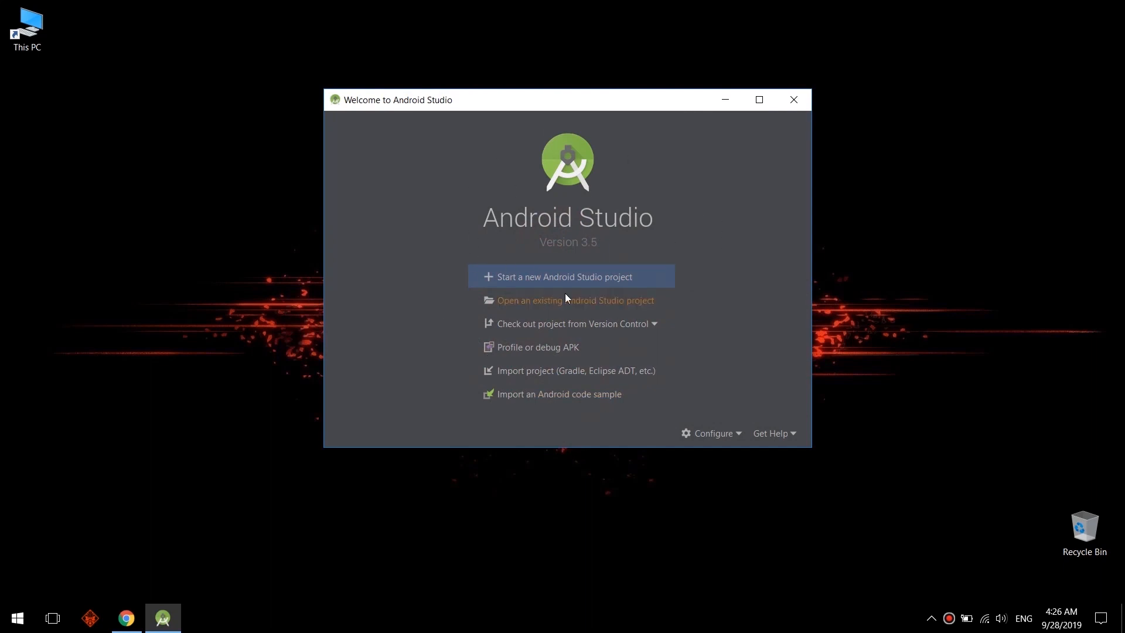
{"action": "mouse_move", "coordinate": [749, 290]}
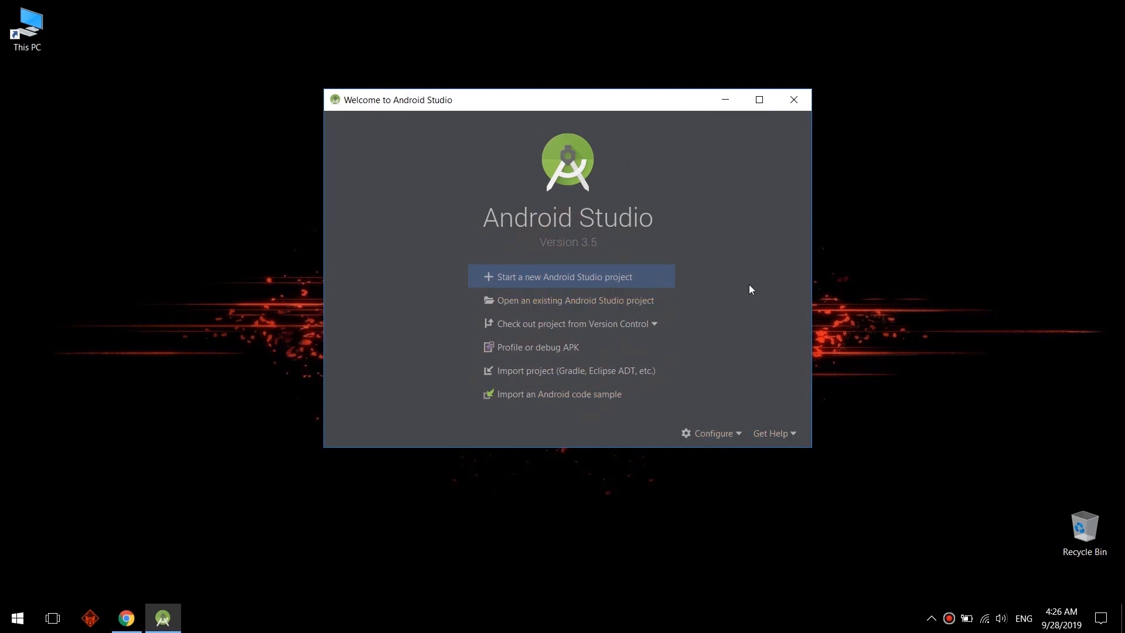
{"action": "mouse_move", "coordinate": [739, 446]}
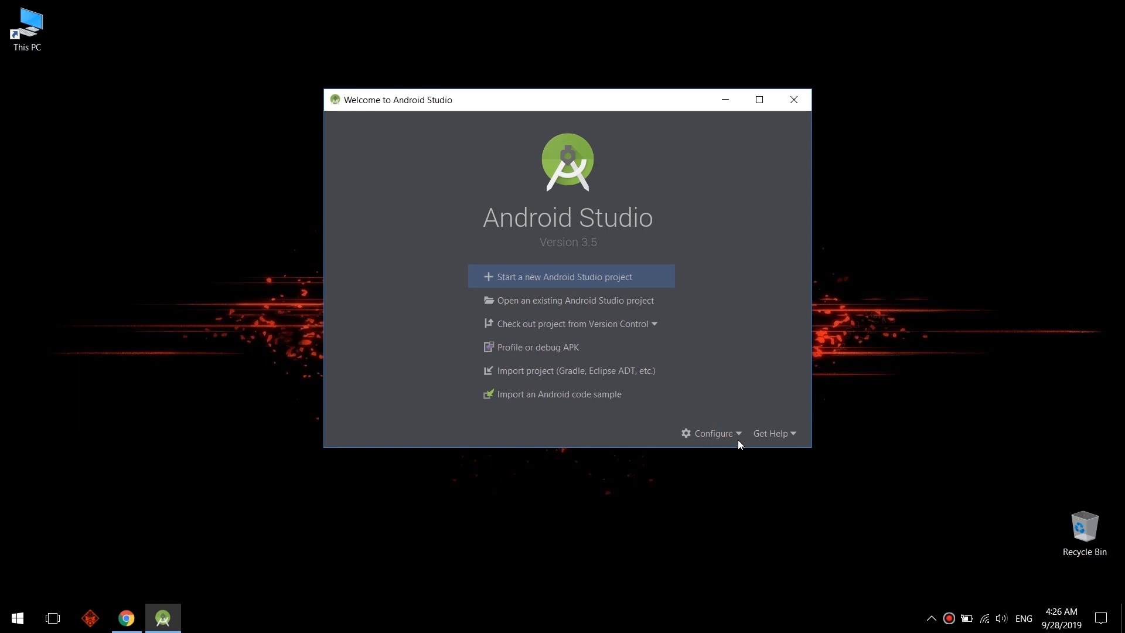
{"action": "mouse_move", "coordinate": [741, 464]}
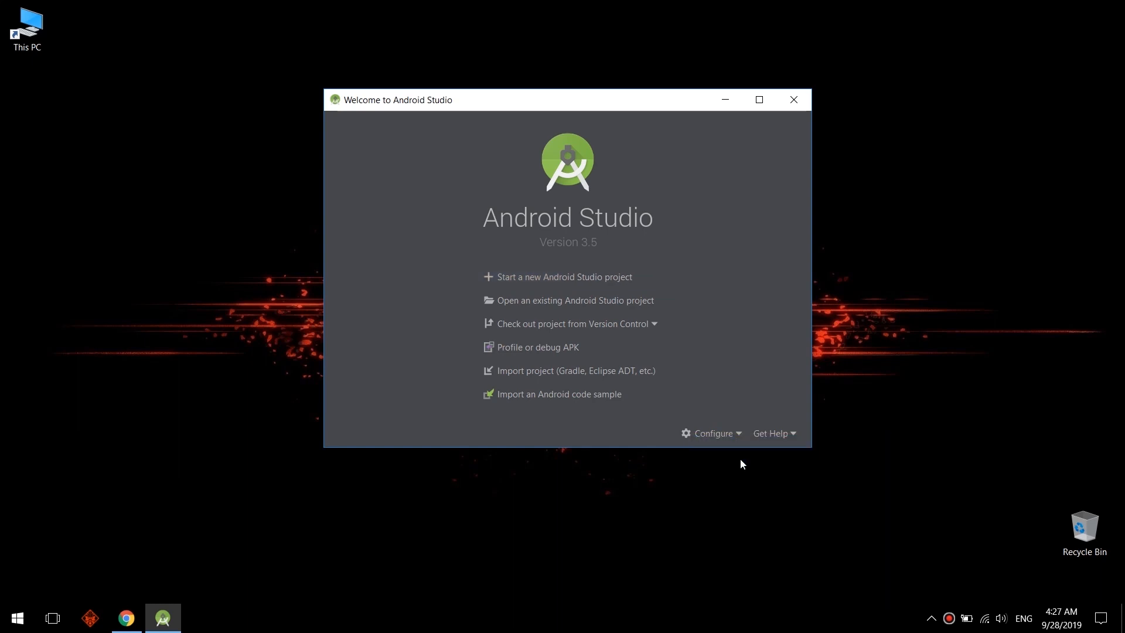
Step: Open the SDK Manager from the welcome screen's Configure menu
{"action": "left_click", "coordinate": [711, 432]}
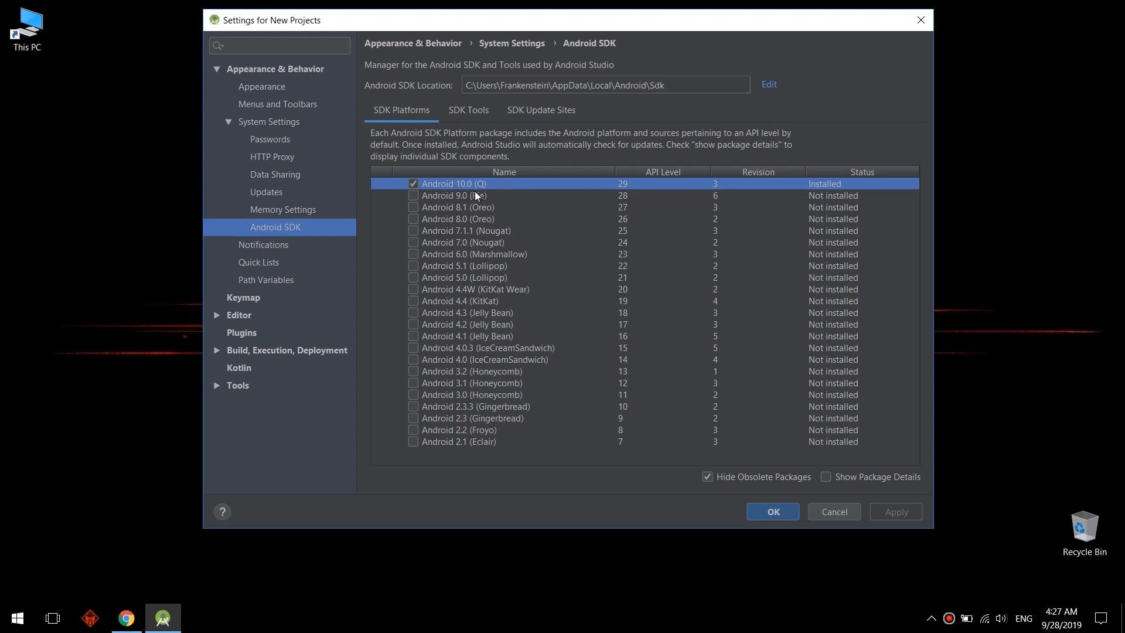
{"action": "mouse_move", "coordinate": [831, 481]}
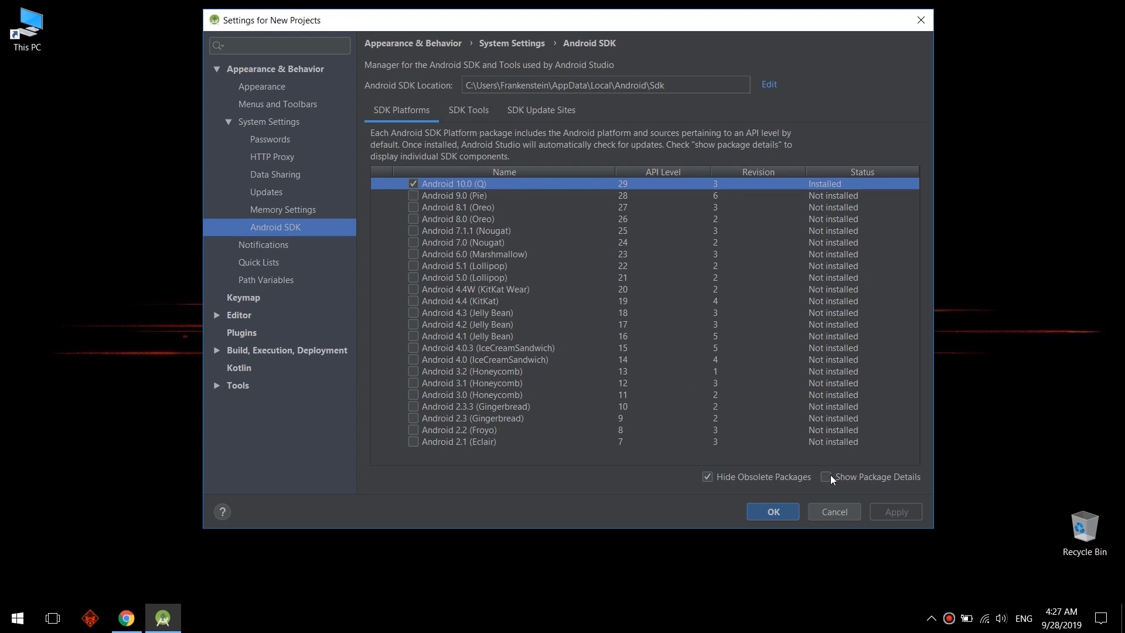
Step: Review package details and SDK Tools (Platform-Tools, Build-Tools, Emulator, HAXM), then dismiss settings unchanged
{"action": "left_click", "coordinate": [825, 477]}
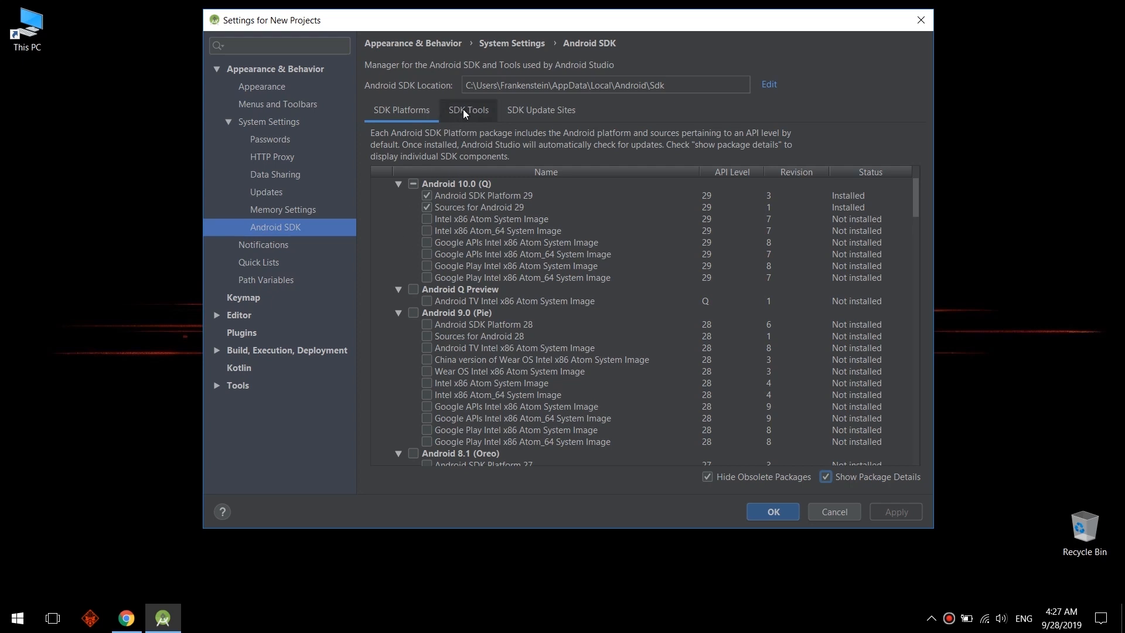
{"action": "left_click", "coordinate": [468, 110]}
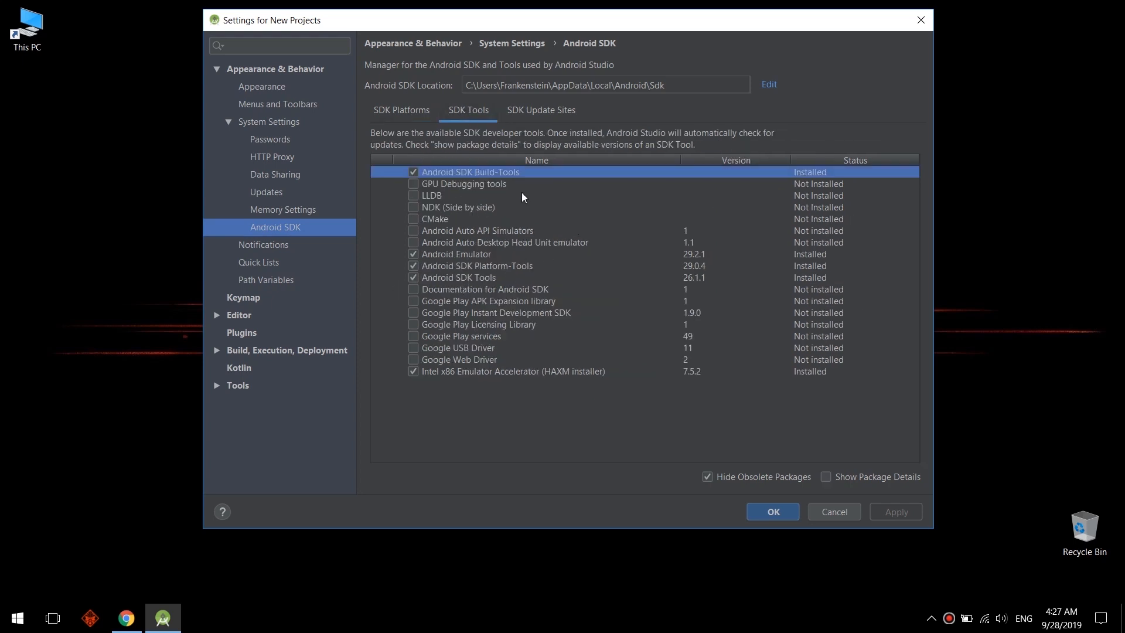
{"action": "mouse_move", "coordinate": [415, 188]}
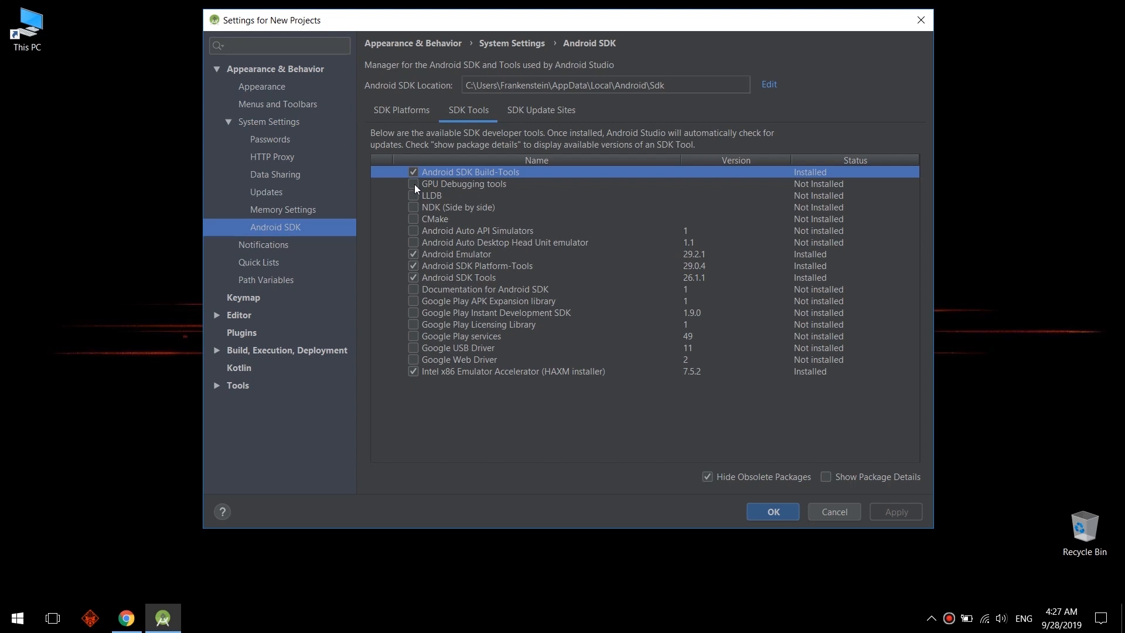
{"action": "mouse_move", "coordinate": [422, 251]}
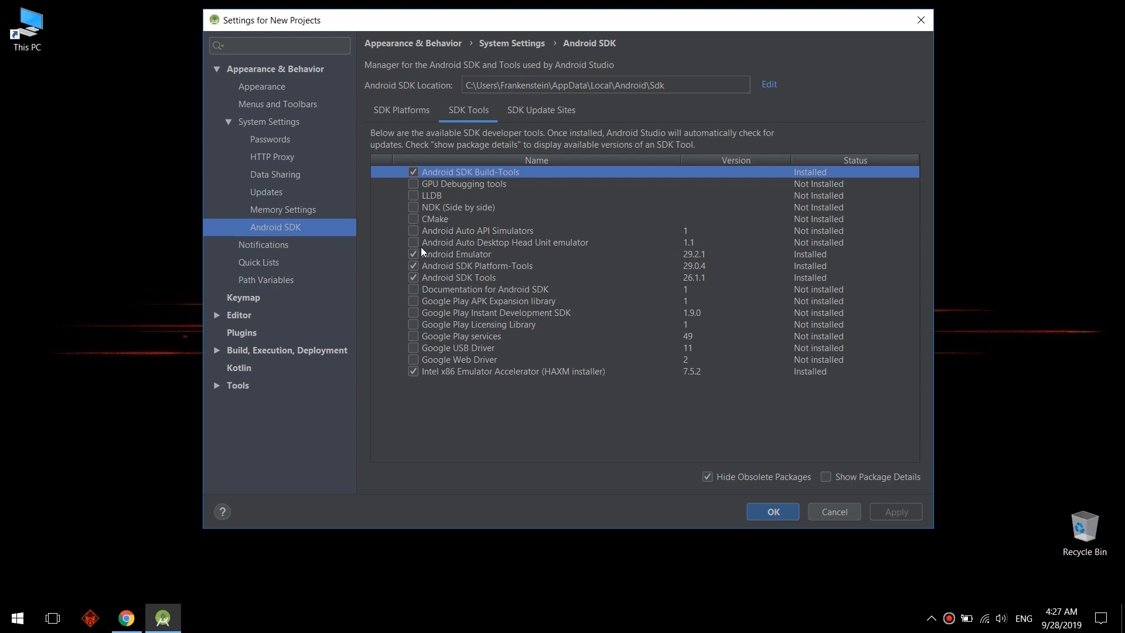
{"action": "mouse_move", "coordinate": [426, 292]}
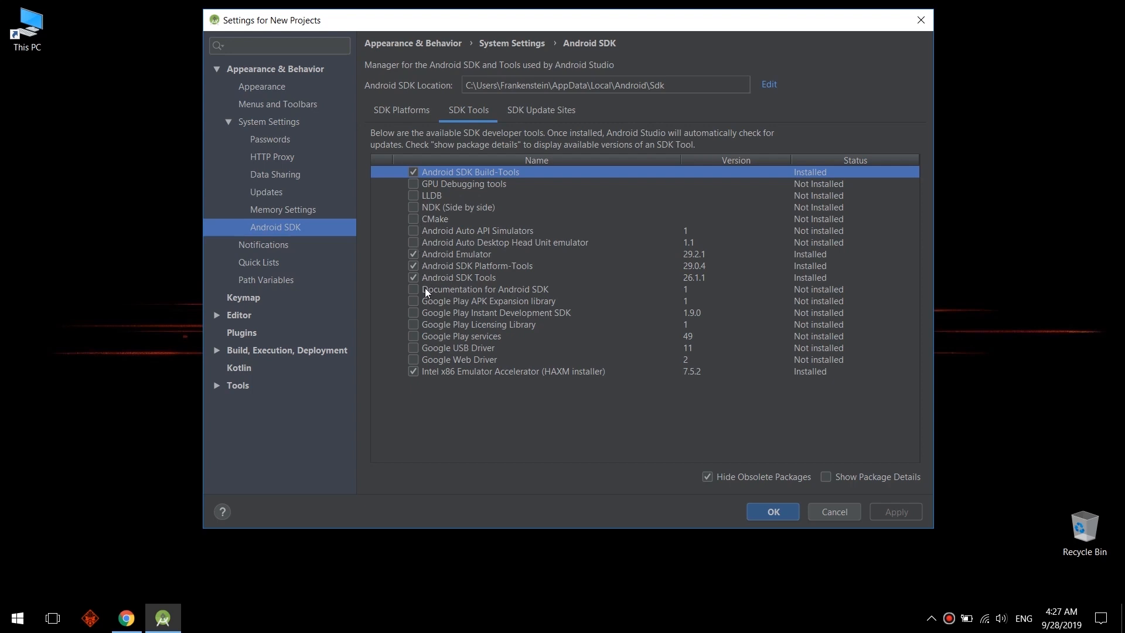
{"action": "mouse_move", "coordinate": [414, 328]}
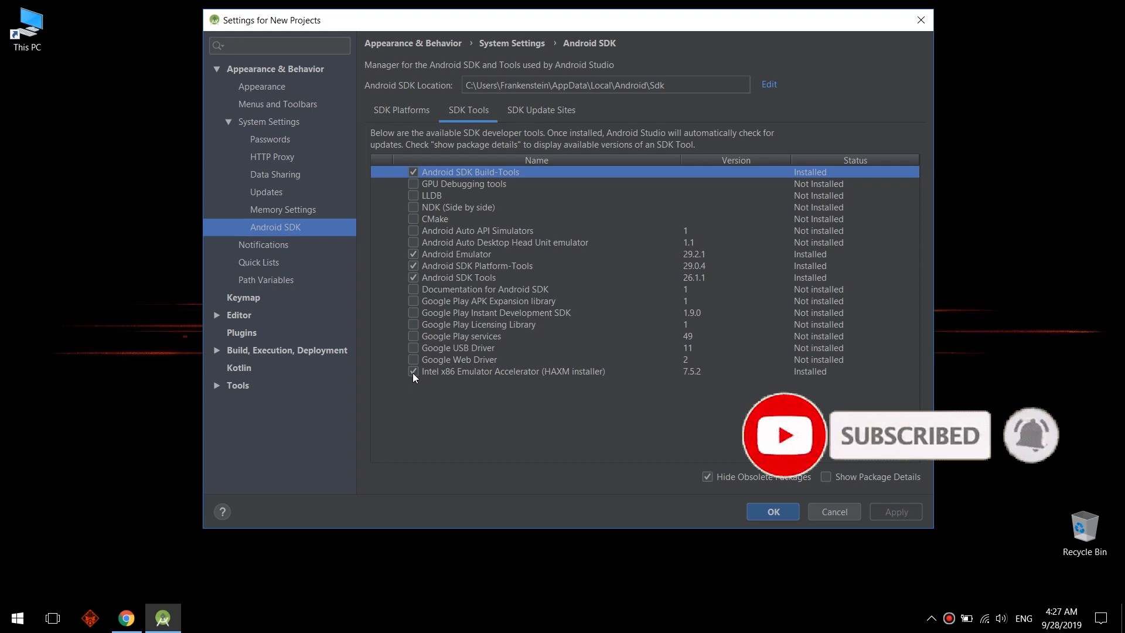
{"action": "left_click", "coordinate": [477, 266]}
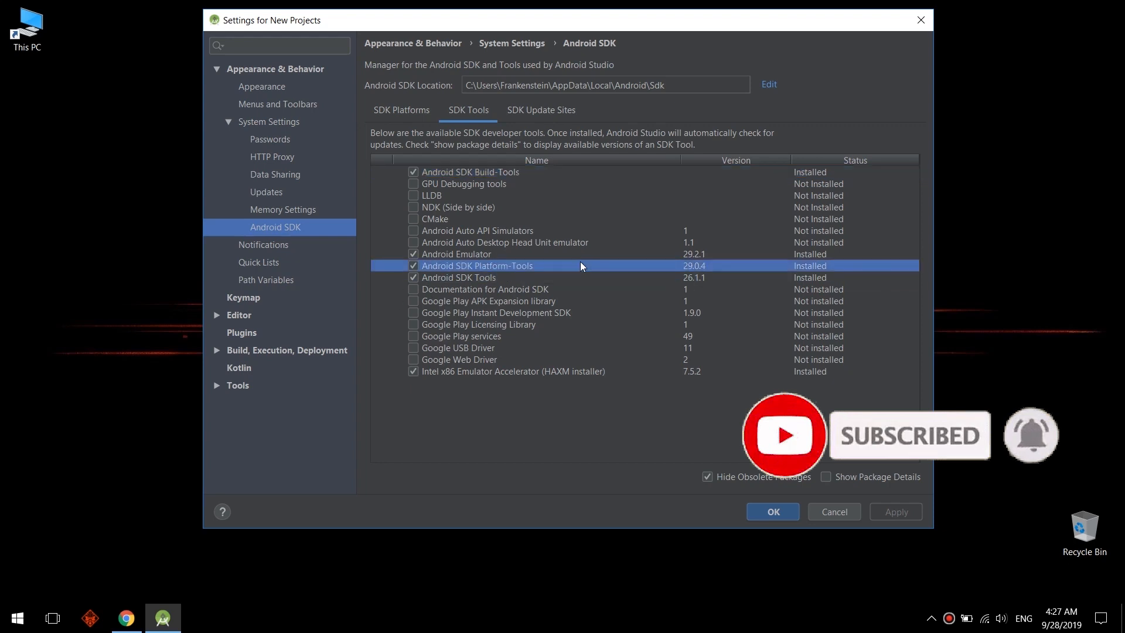
{"action": "left_click", "coordinate": [400, 111]}
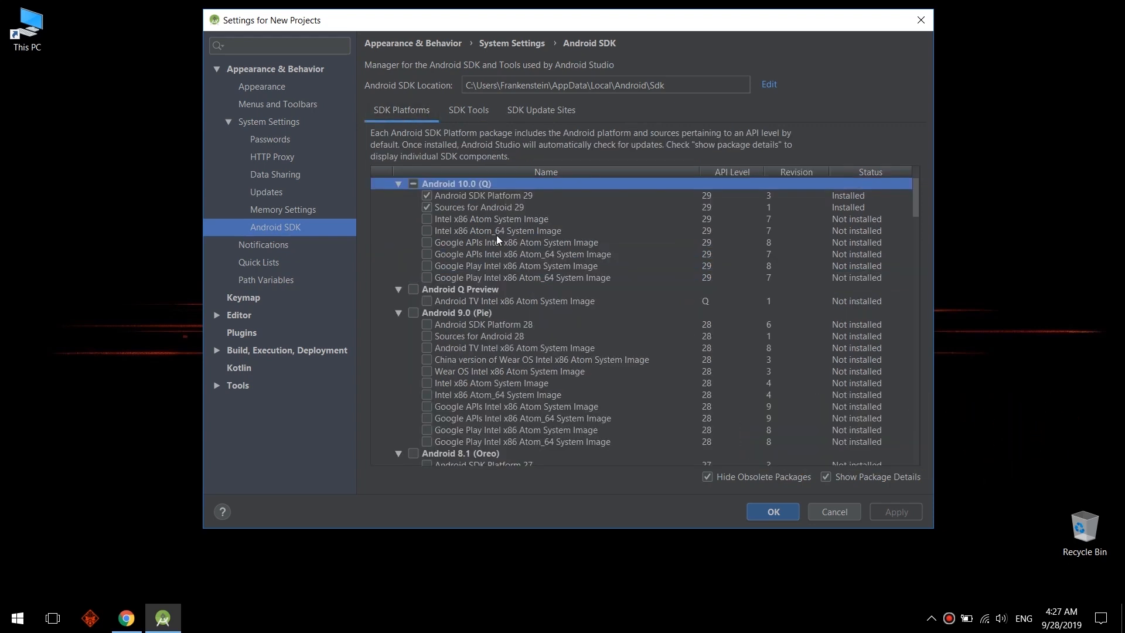
{"action": "left_click", "coordinate": [832, 513]}
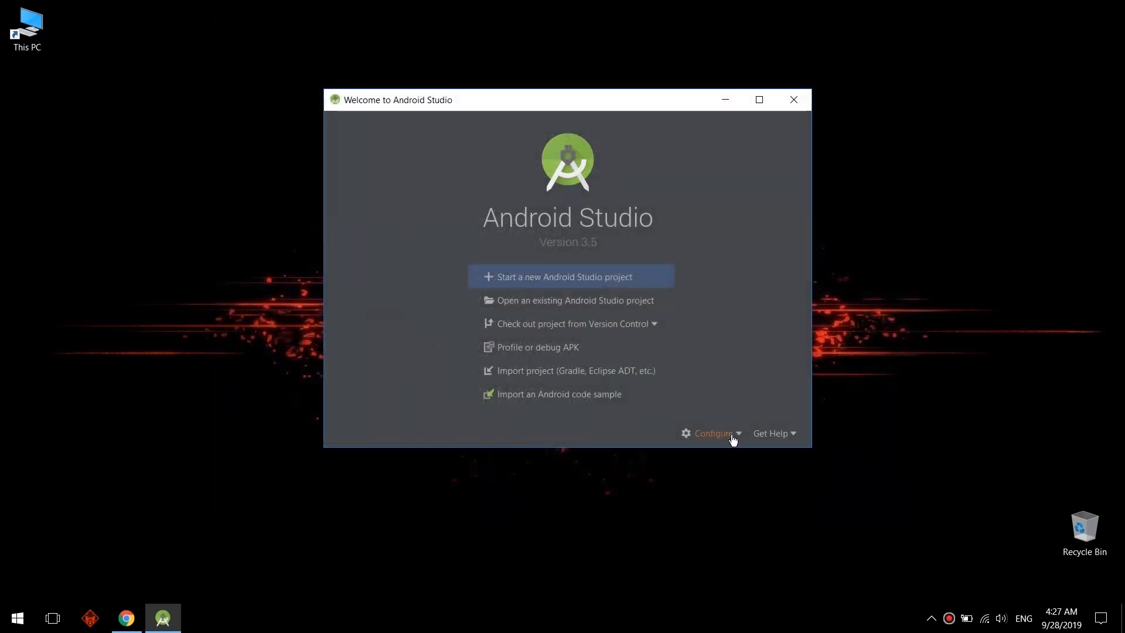